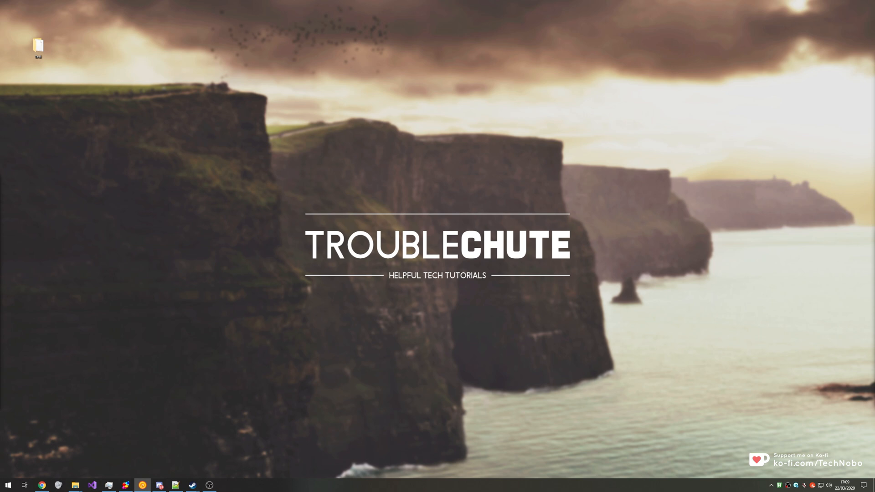
Open the desktop Test folder and confirm test.bin is 100 MB.
double_click(38, 46)
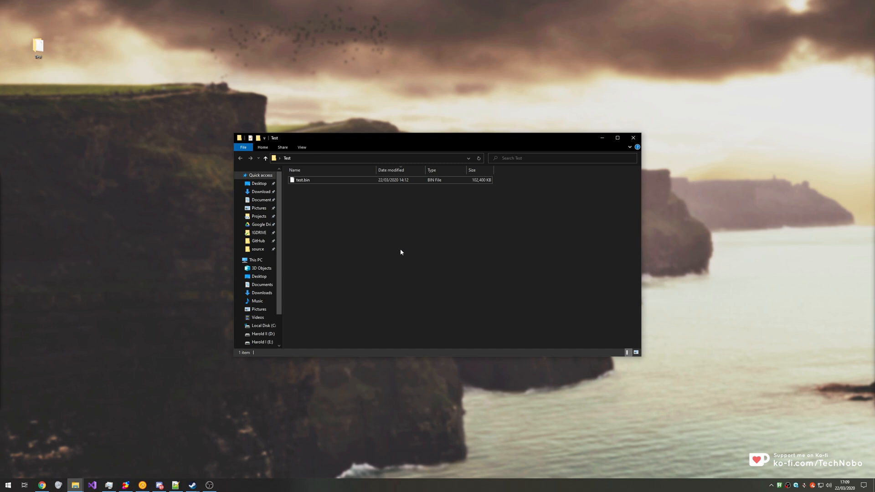
mouse_move(390, 258)
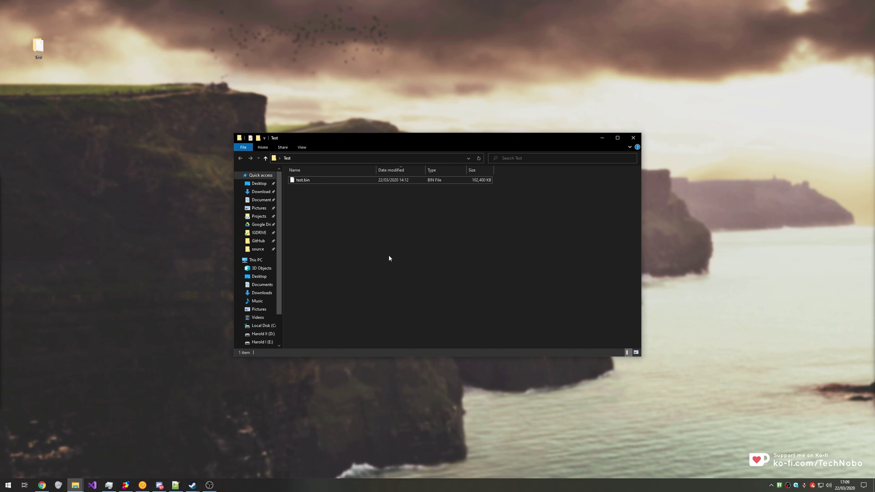
mouse_move(387, 248)
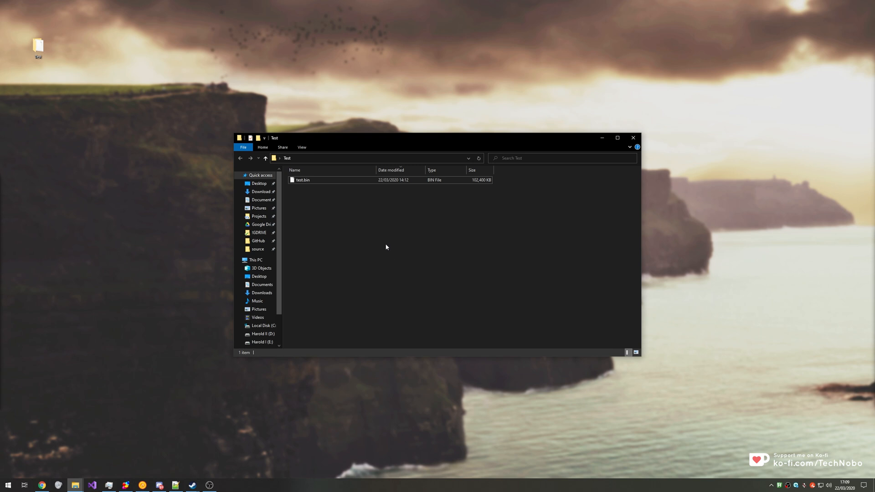
left_click(304, 179)
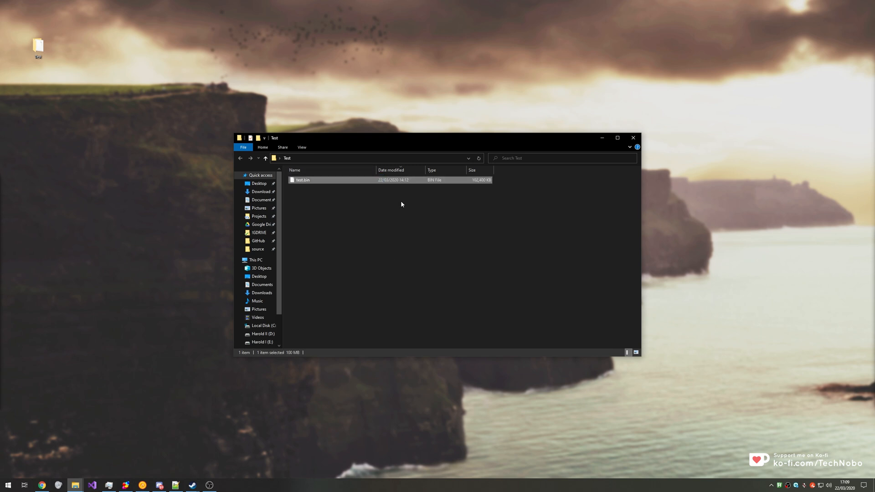
mouse_move(465, 186)
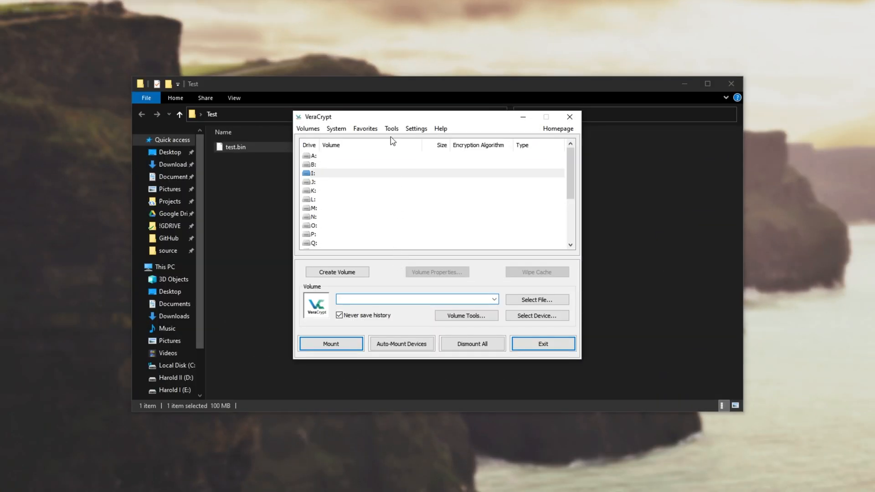
Launch the Volume Expander from Tools and select test.bin as the volume.
left_click(391, 129)
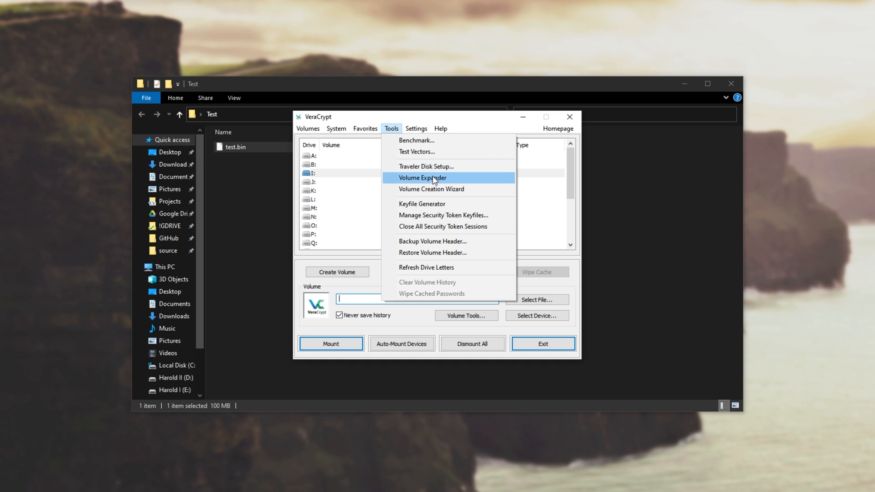
left_click(422, 178)
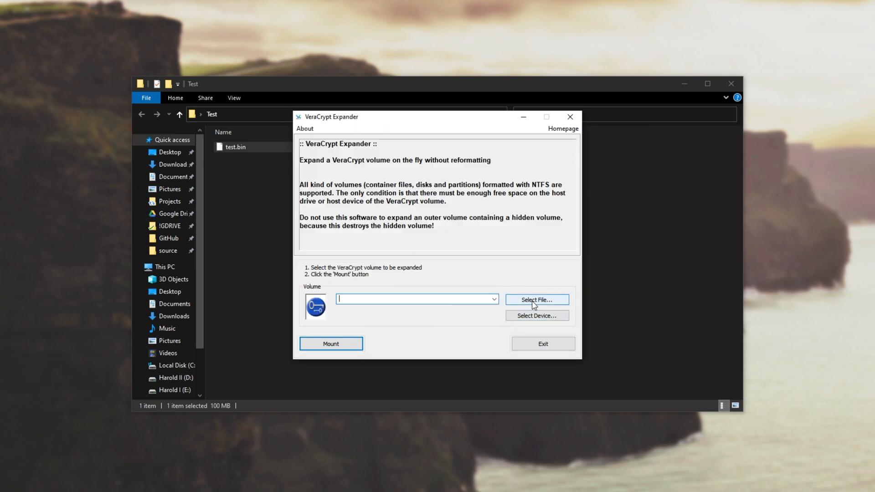
left_click(537, 300)
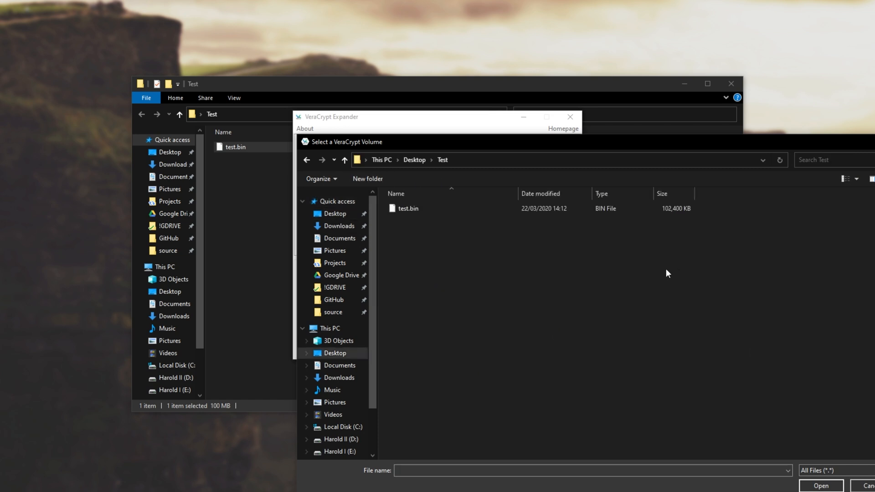
left_click(825, 485)
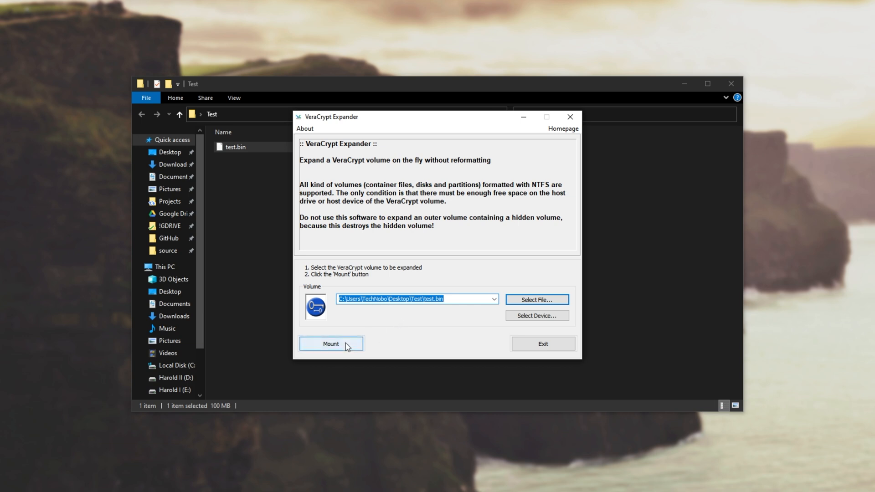
Unlock test.bin, declaring it has no hidden volume, and confirm the password.
left_click(331, 344)
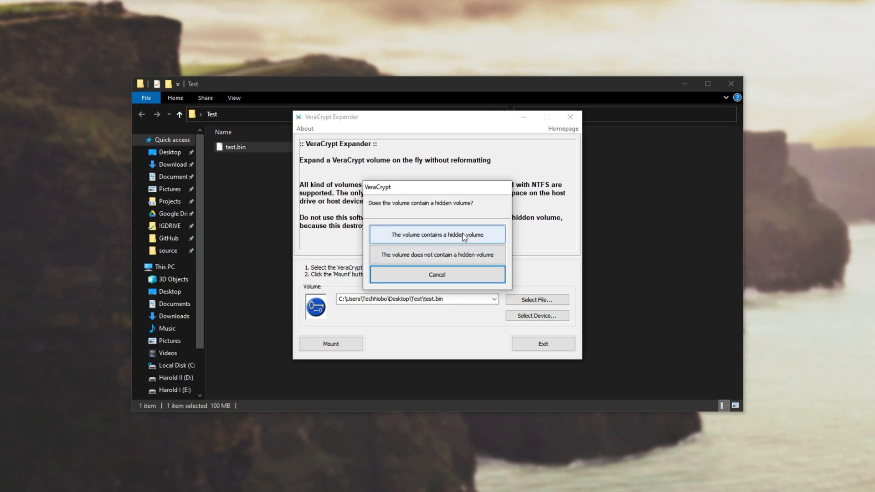
mouse_move(461, 258)
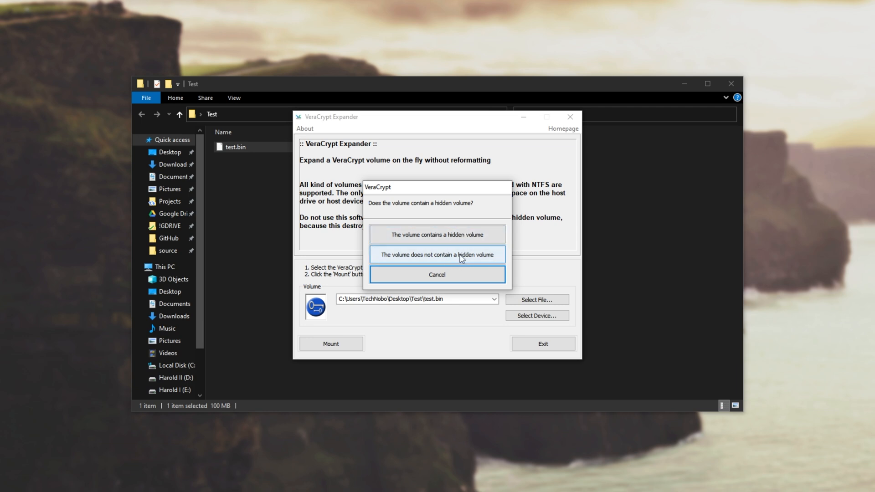
left_click(437, 255)
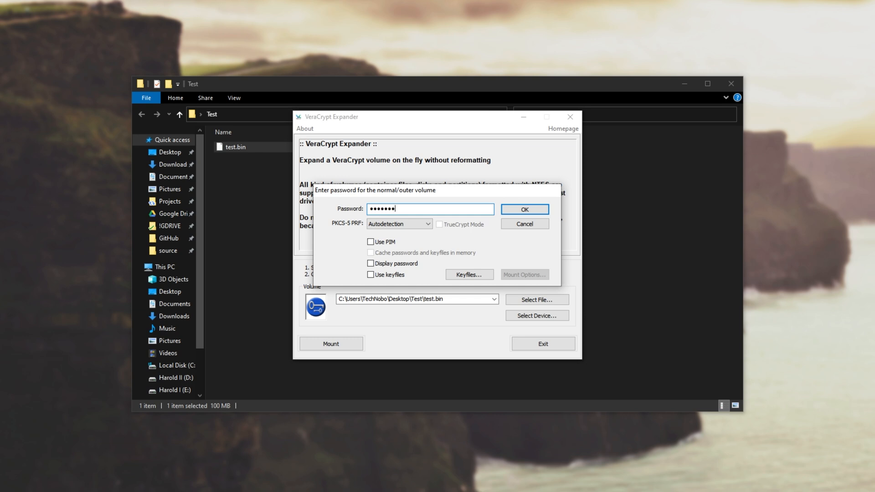
left_click(525, 209)
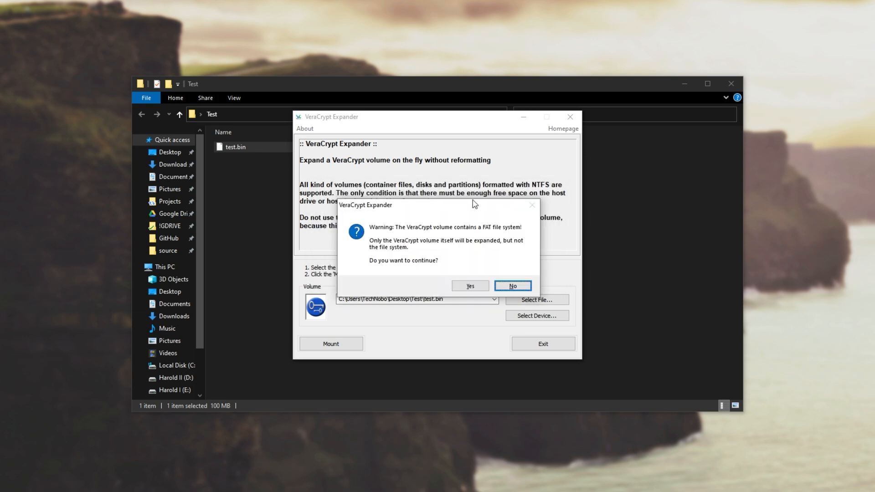
mouse_move(479, 242)
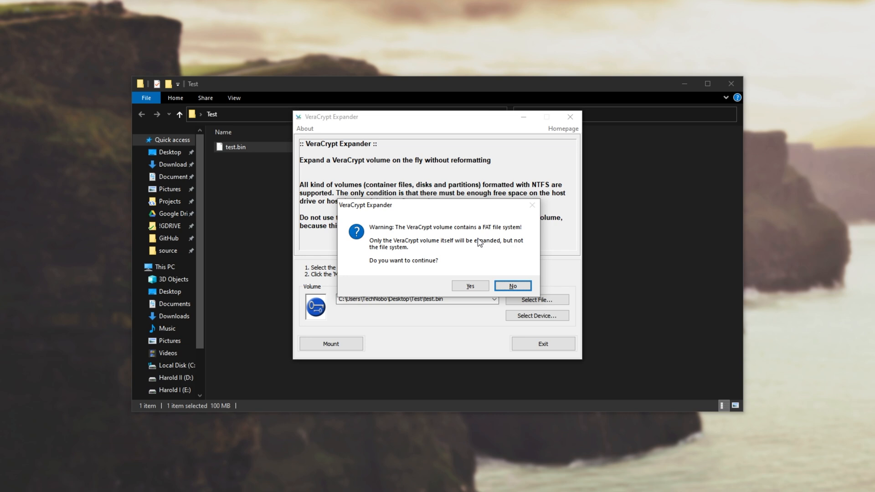
mouse_move(499, 245)
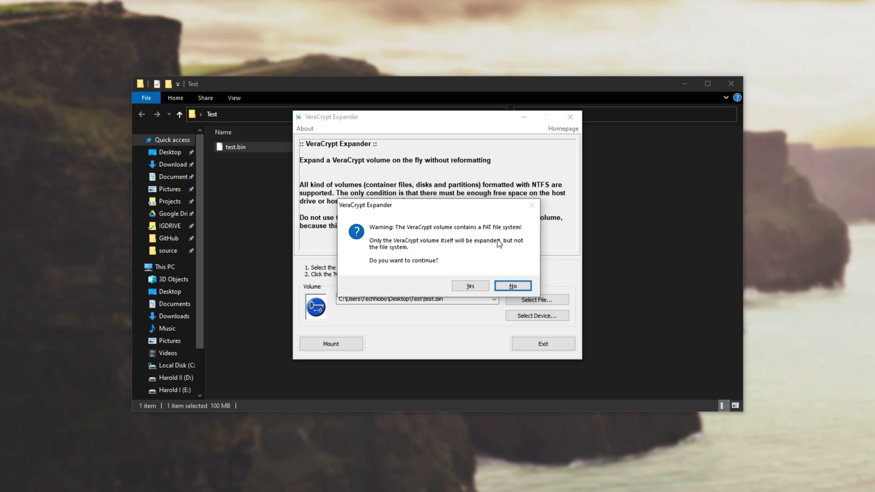
mouse_move(473, 249)
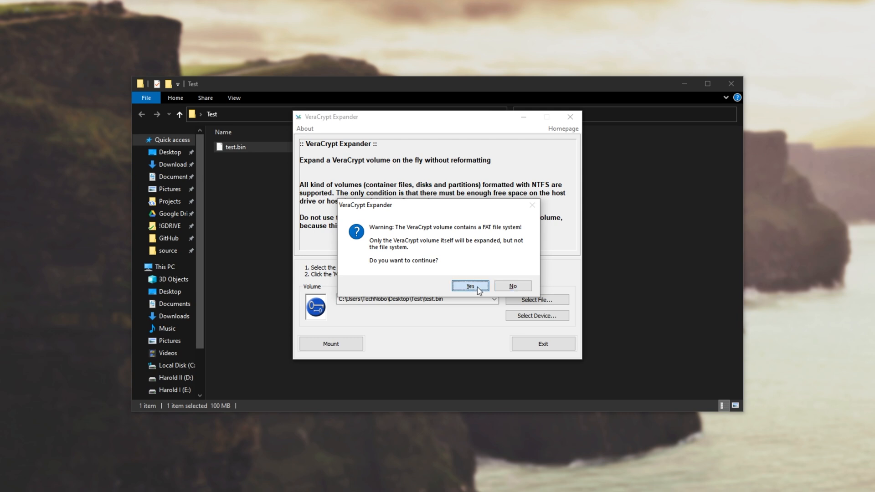
Accept the FAT warning, expand test.bin to 200 MB, and exit the expander.
left_click(470, 286)
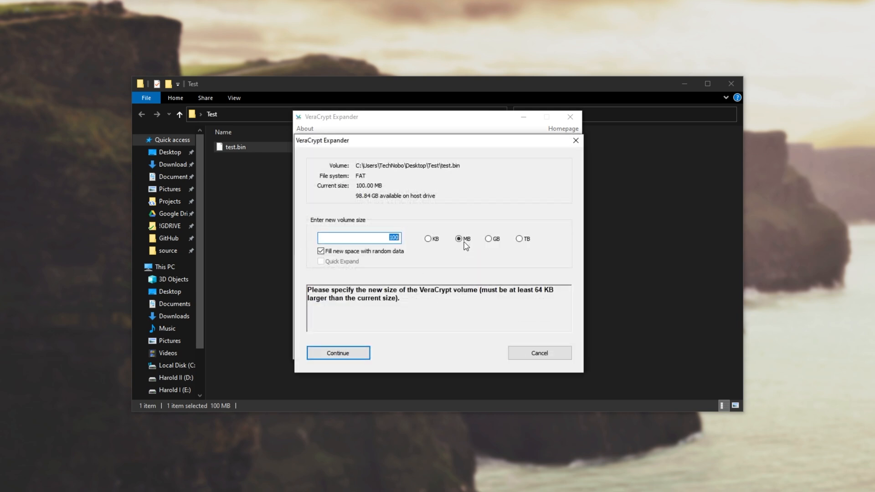
type("200")
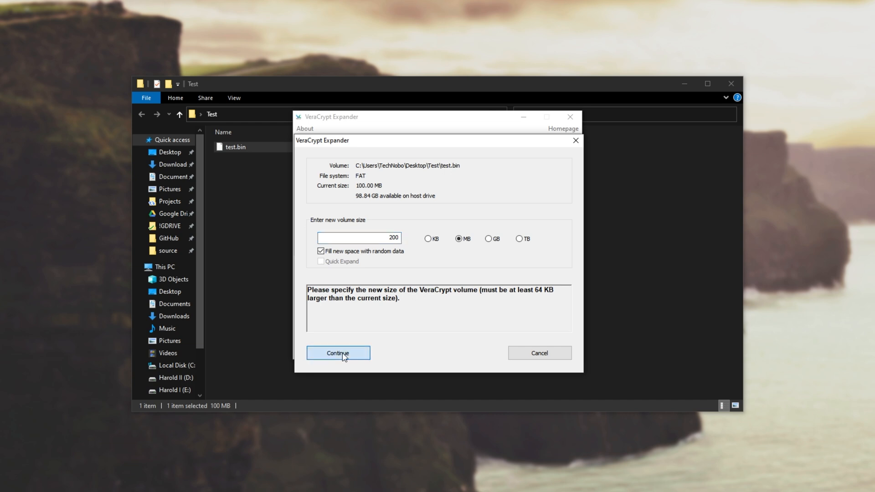
left_click(339, 353)
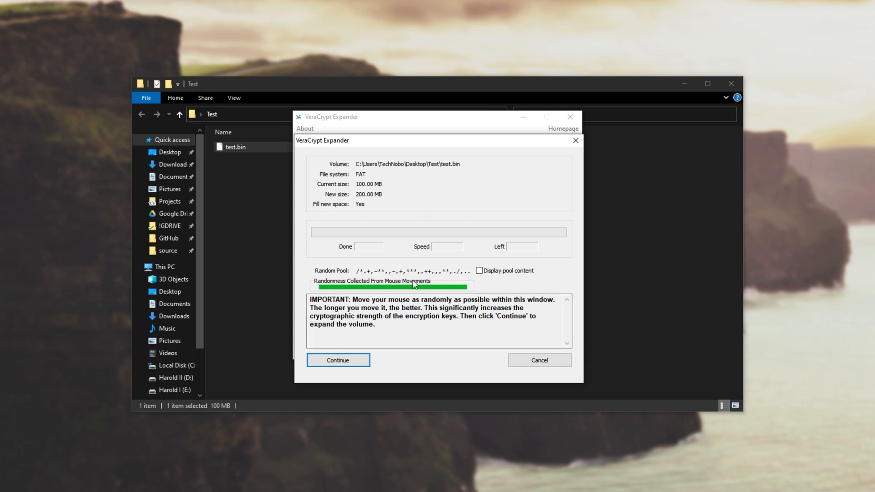
left_click(339, 361)
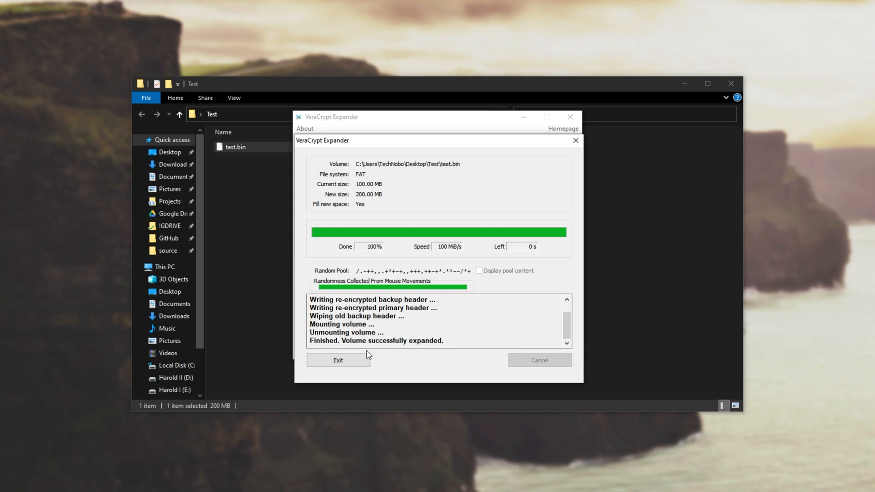
left_click(338, 360)
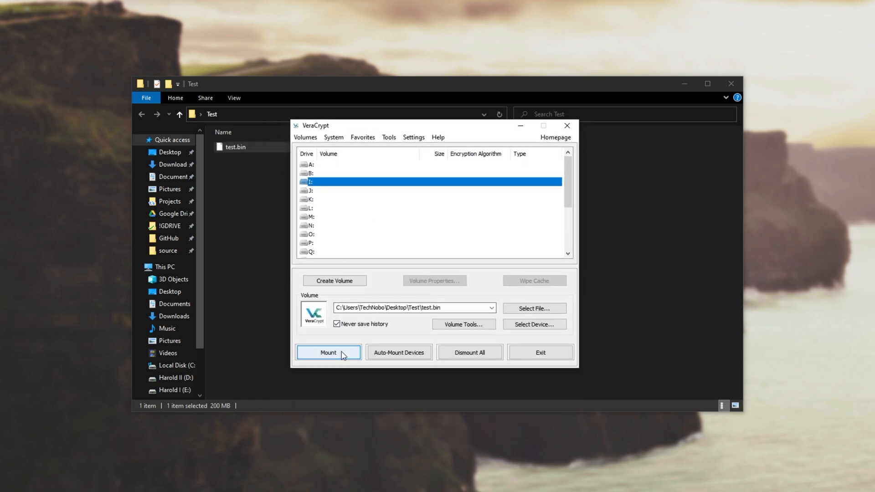
Mount test.bin on drive I: with its password and open Local Disk (I:).
left_click(328, 352)
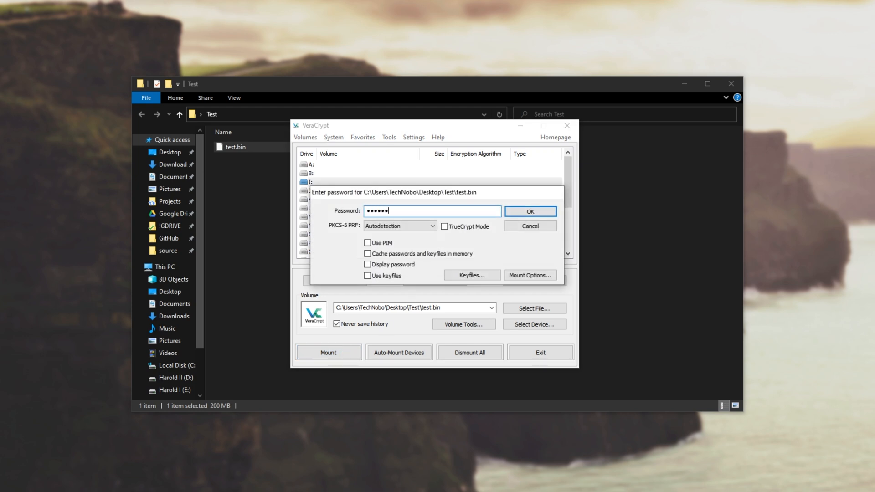
left_click(530, 211)
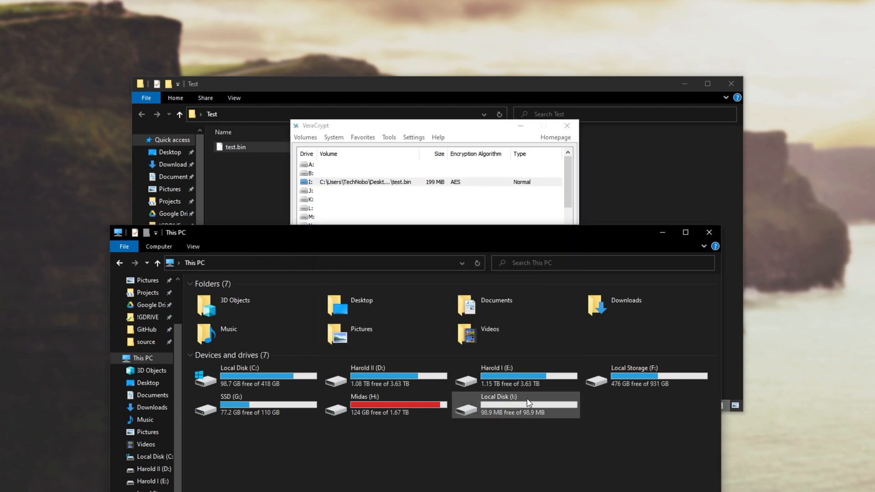
mouse_move(511, 413)
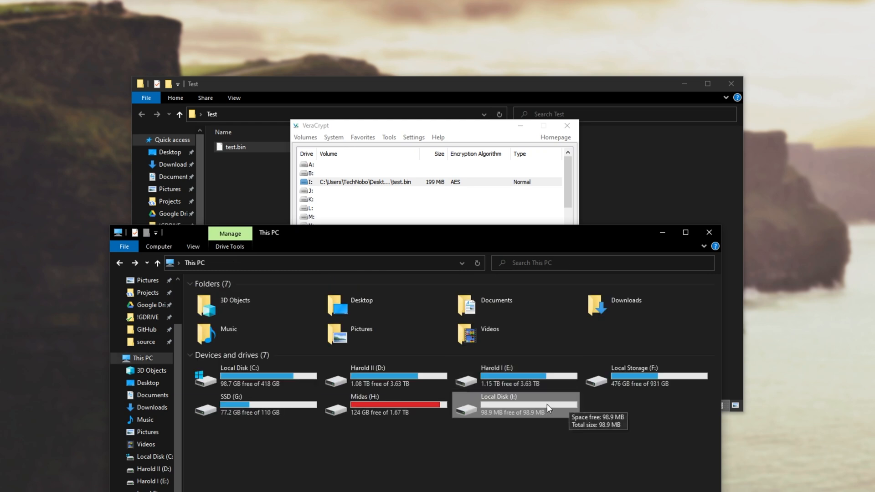
double_click(508, 403)
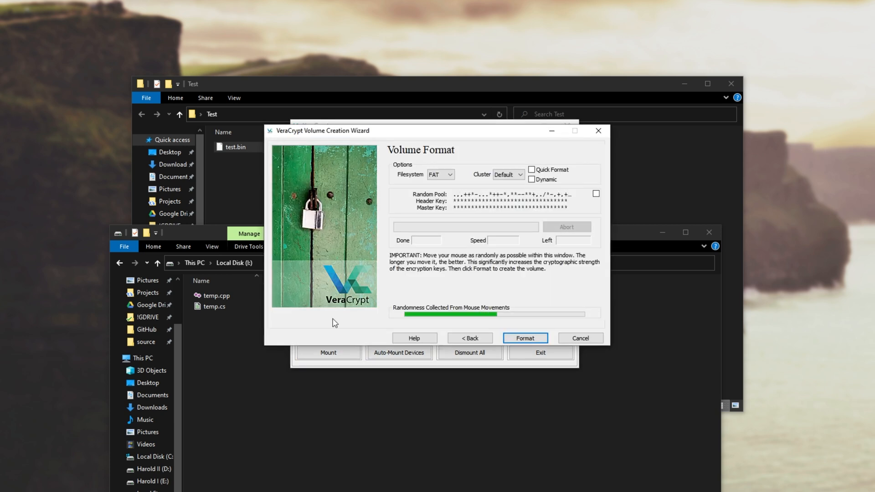
mouse_move(468, 189)
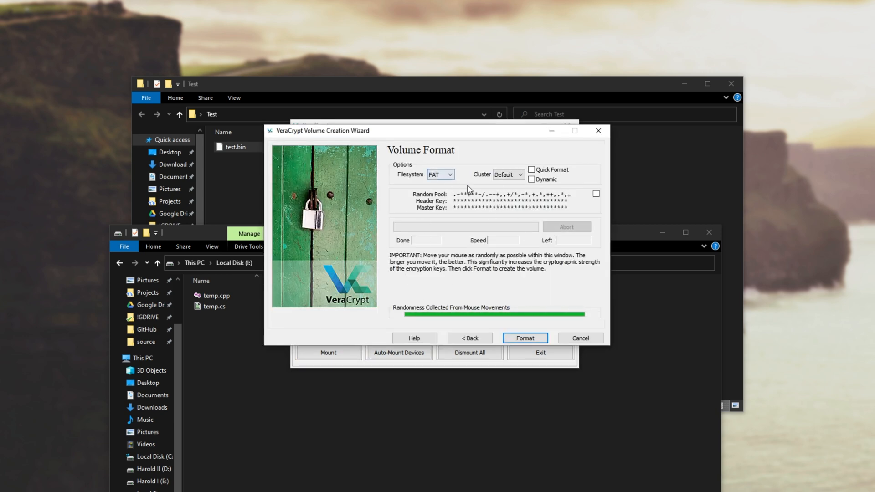
Format the test2.bin container with NTFS and dismiss the success message.
left_click(448, 174)
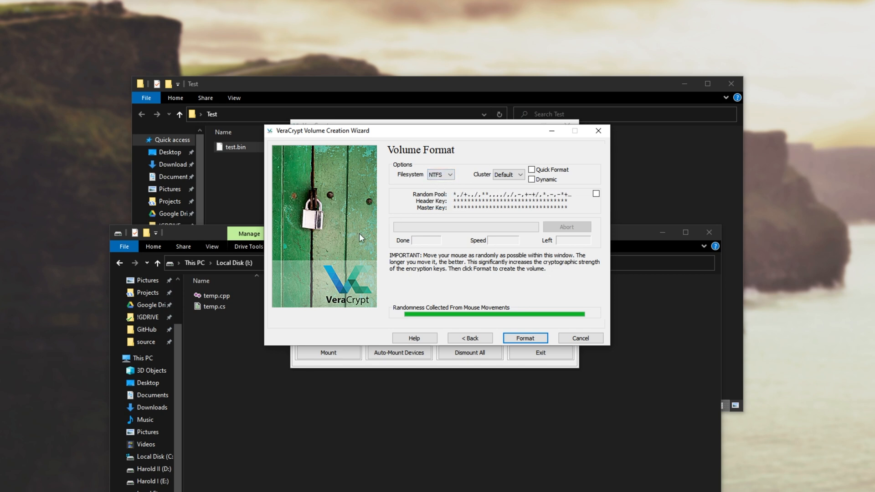
mouse_move(423, 206)
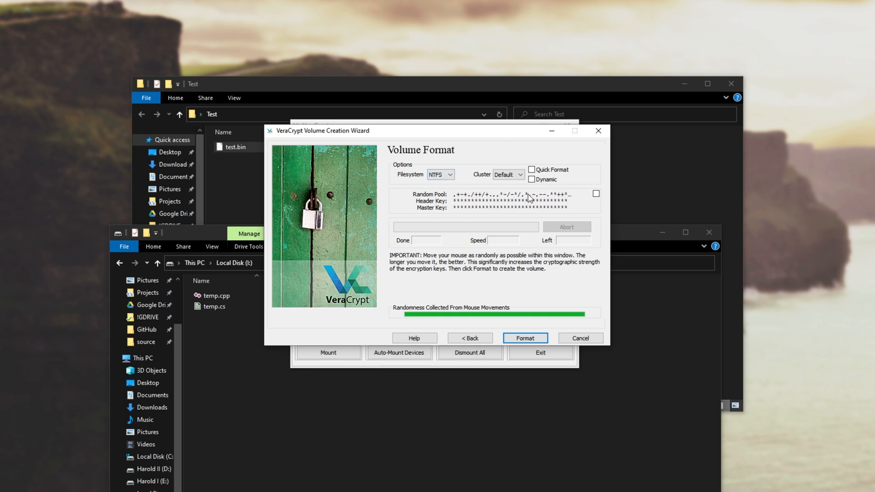
mouse_move(510, 204)
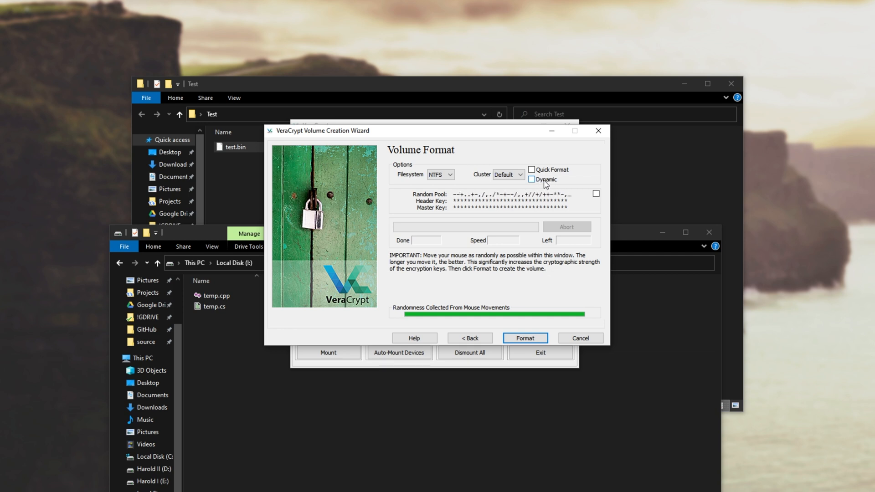
left_click(531, 179)
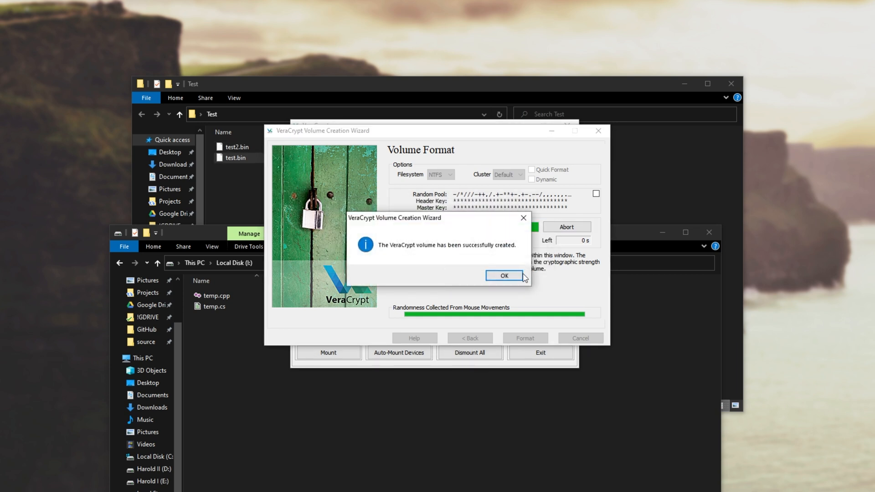
left_click(504, 276)
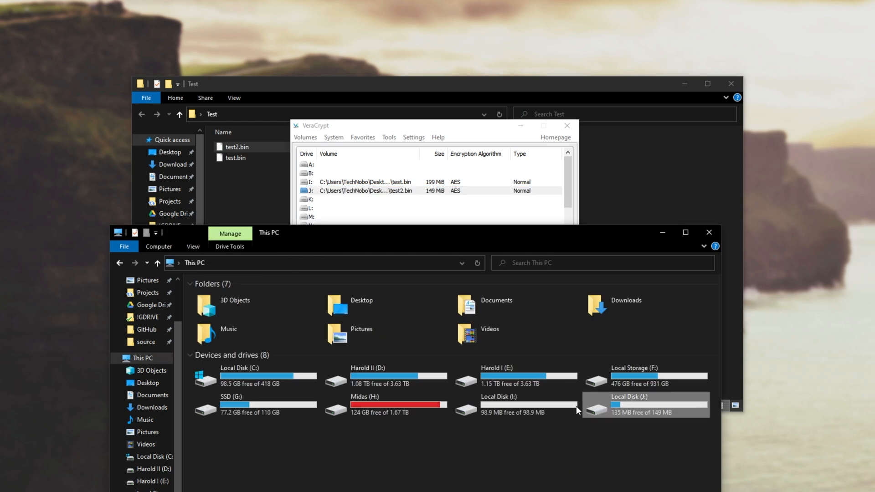
mouse_move(652, 418)
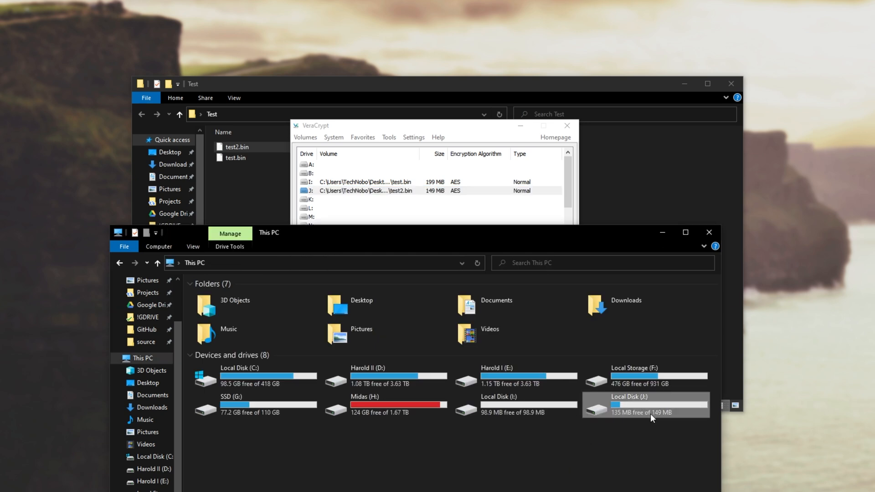
Inspect the 149 MB Local Disk (J:) and dismount drive I:.
double_click(635, 404)
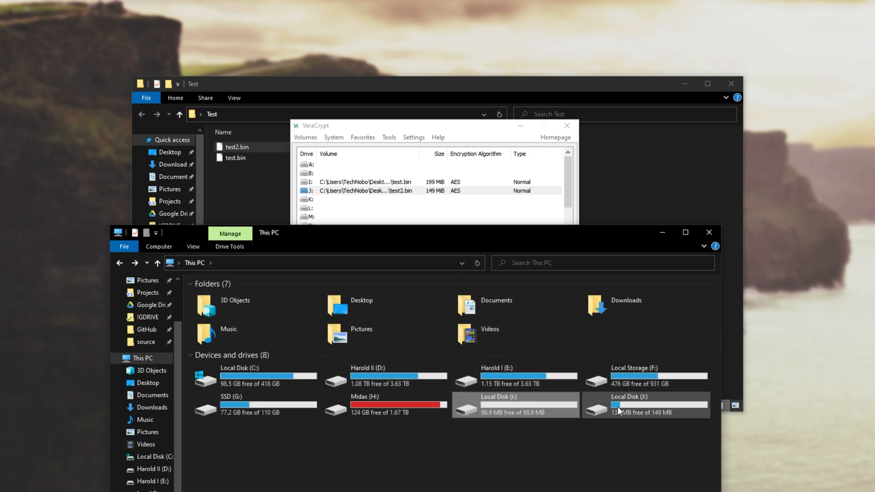
double_click(646, 405)
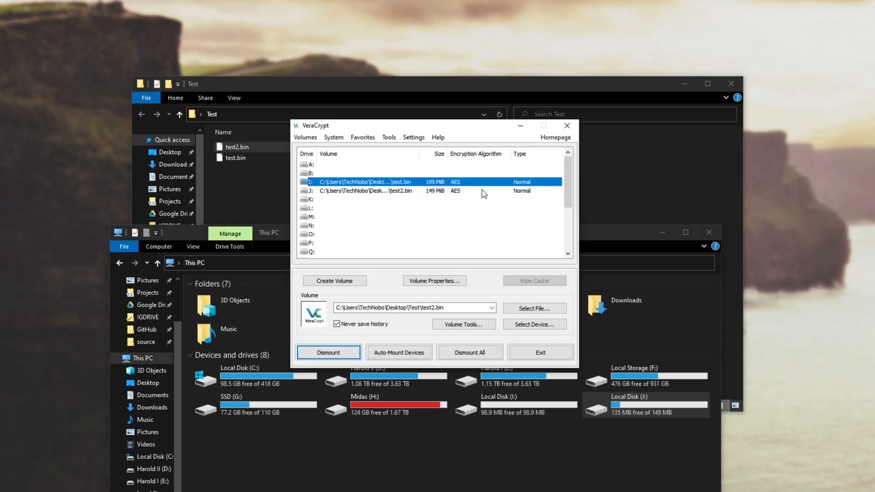
left_click(328, 353)
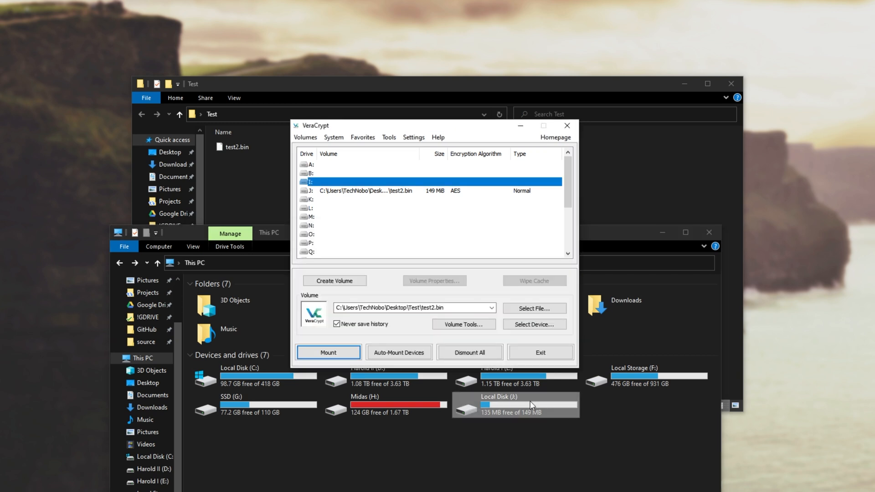
mouse_move(526, 417)
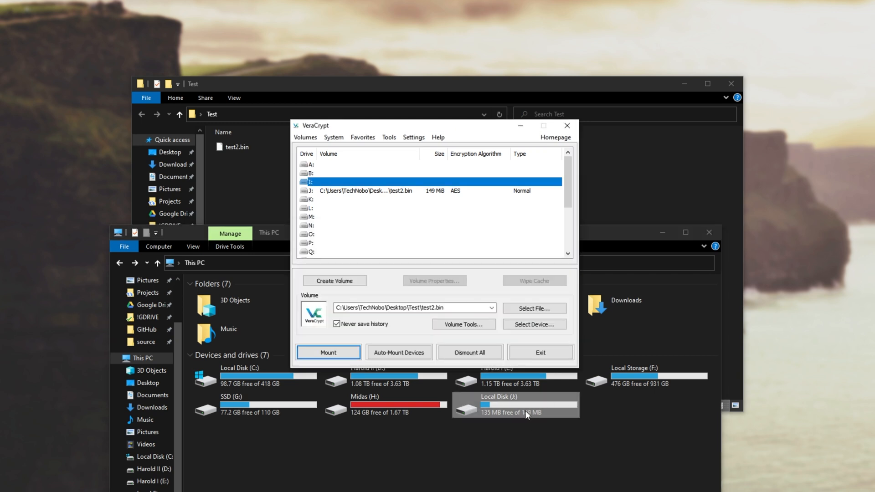
mouse_move(489, 419)
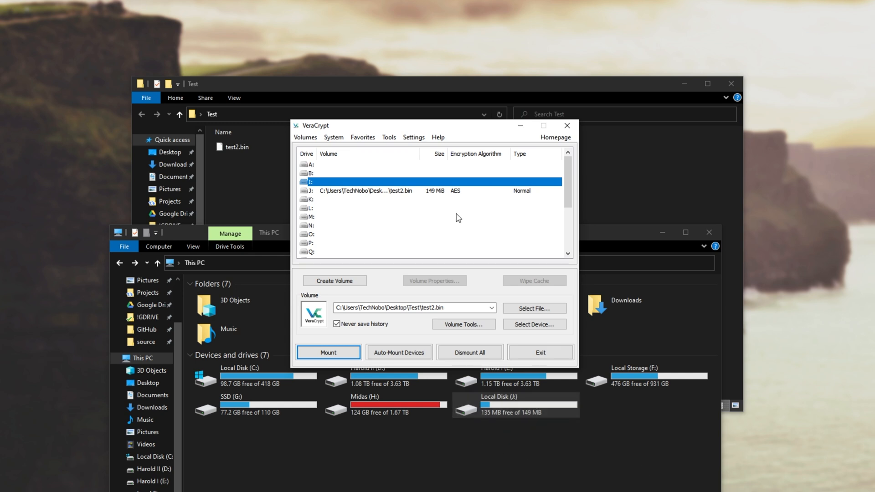
Dismount drive J: and unlock test2.bin in the Volume Expander with its password.
left_click(380, 190)
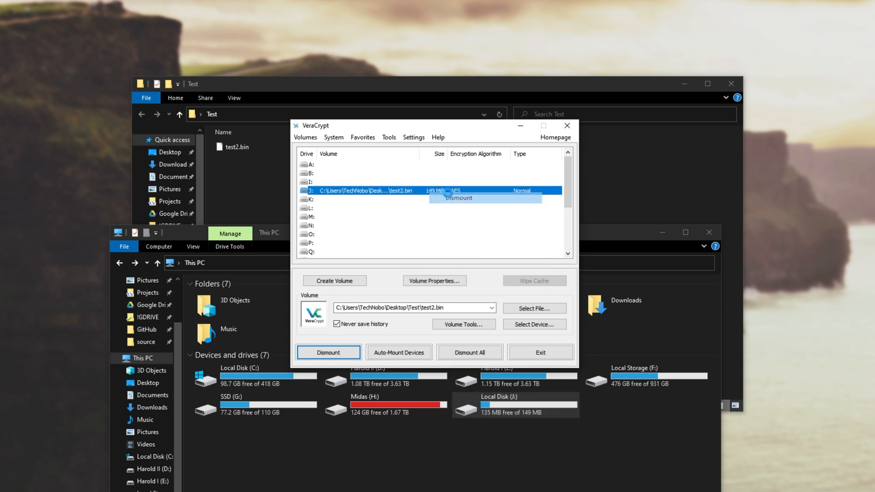
left_click(389, 137)
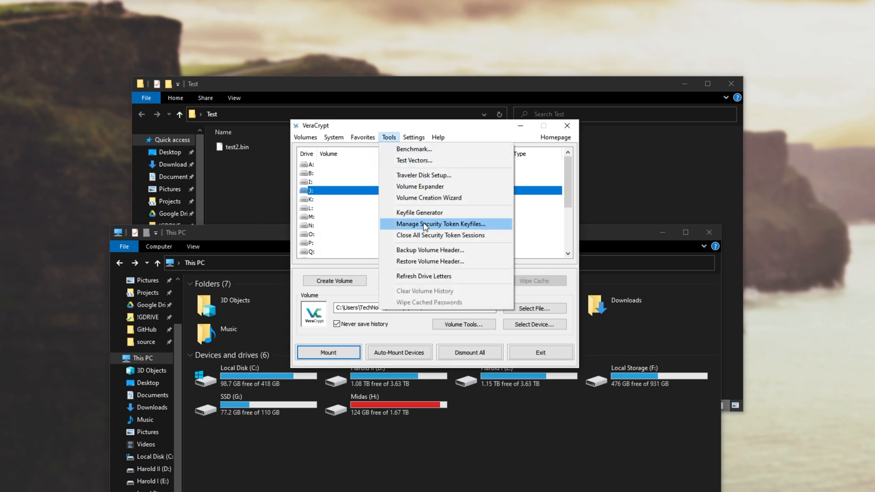
left_click(420, 186)
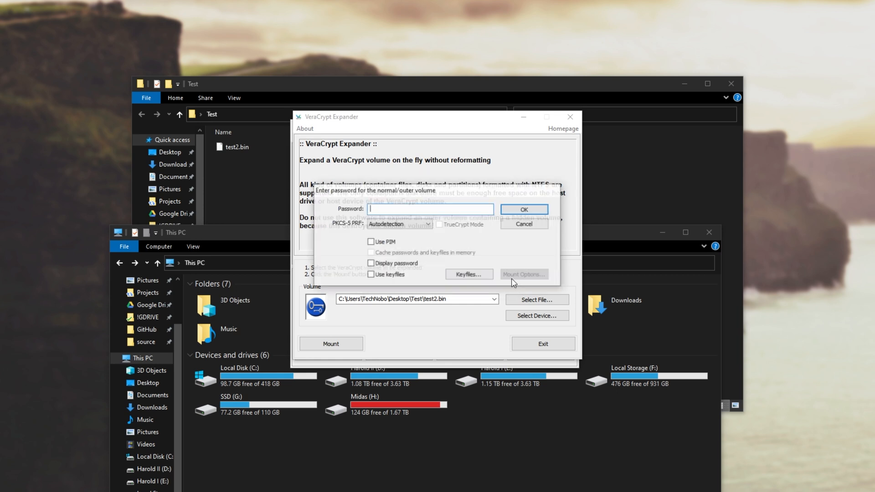
left_click(524, 209)
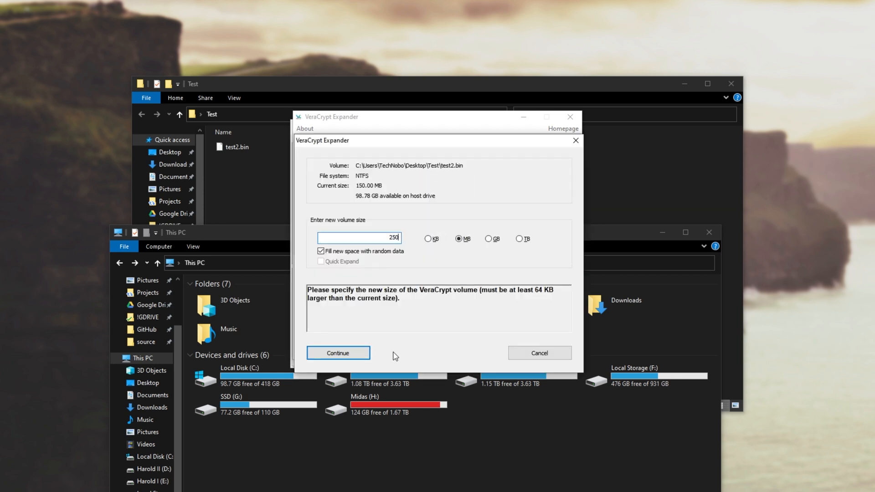
Expand test2.bin to 250 MB and exit the expander.
left_click(338, 353)
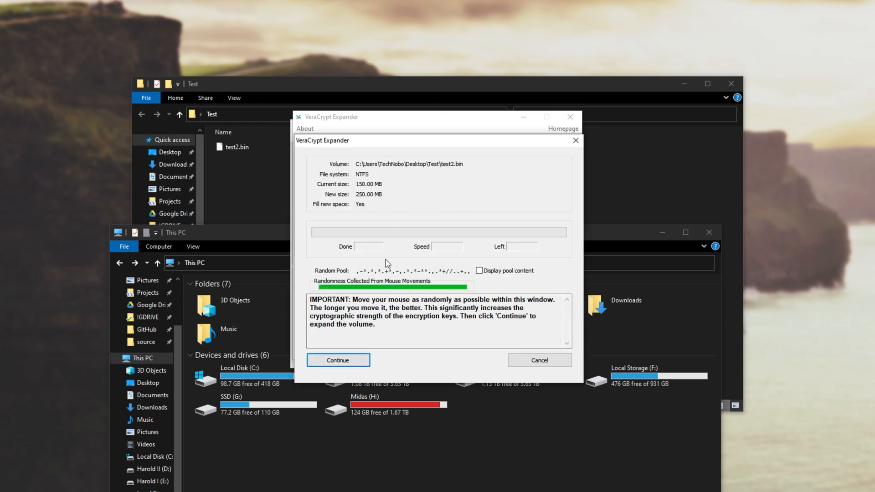
left_click(338, 360)
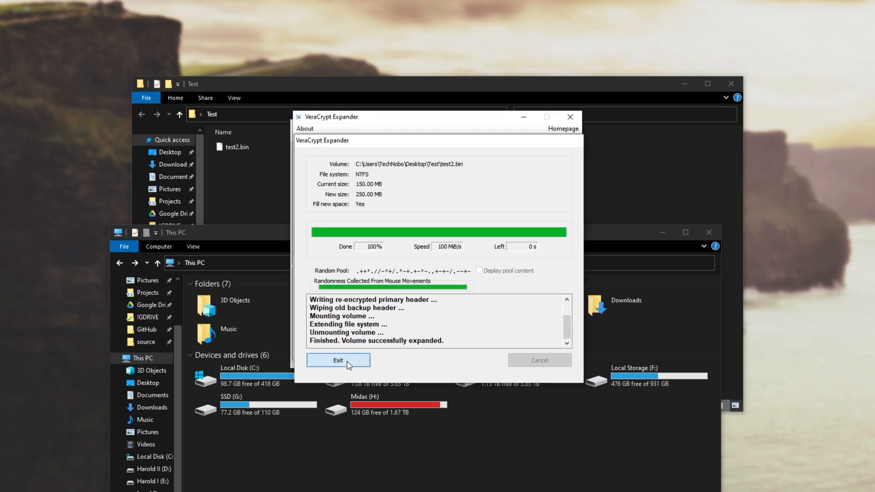
left_click(338, 360)
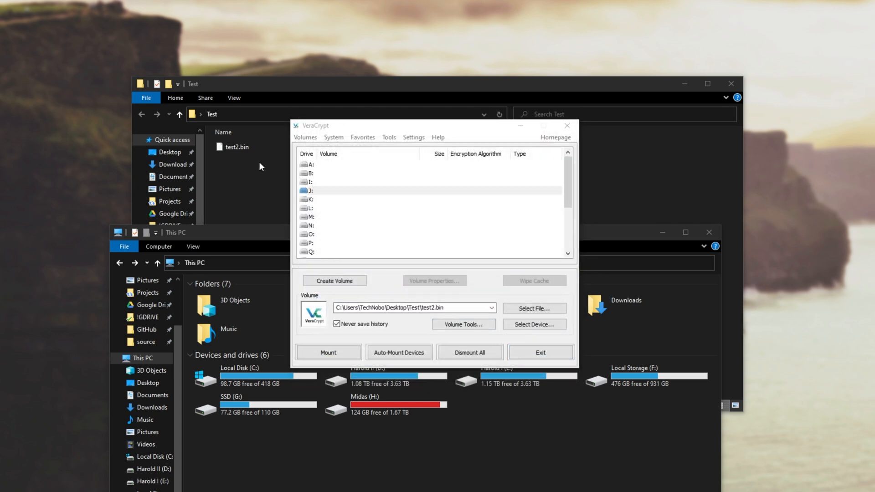
left_click(328, 352)
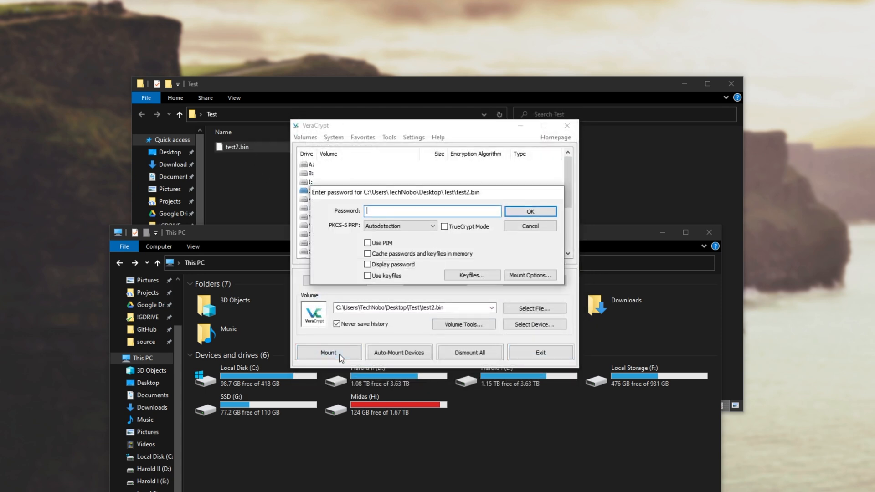
left_click(531, 211)
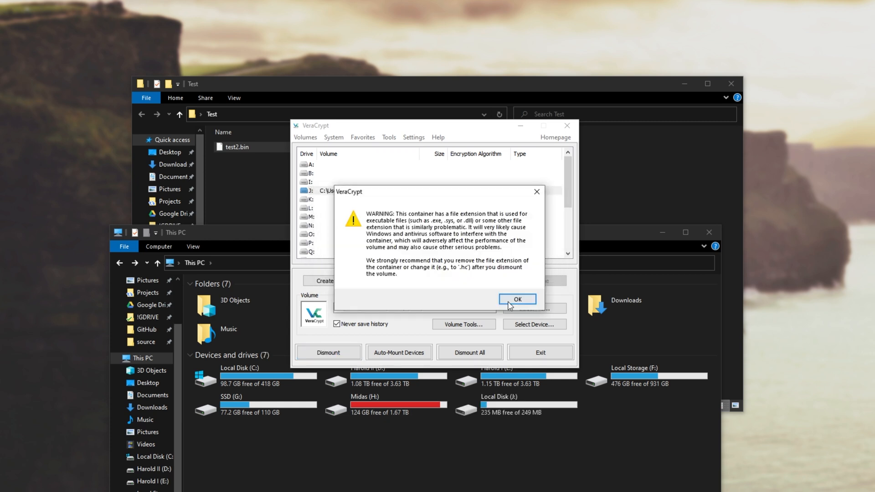
left_click(517, 299)
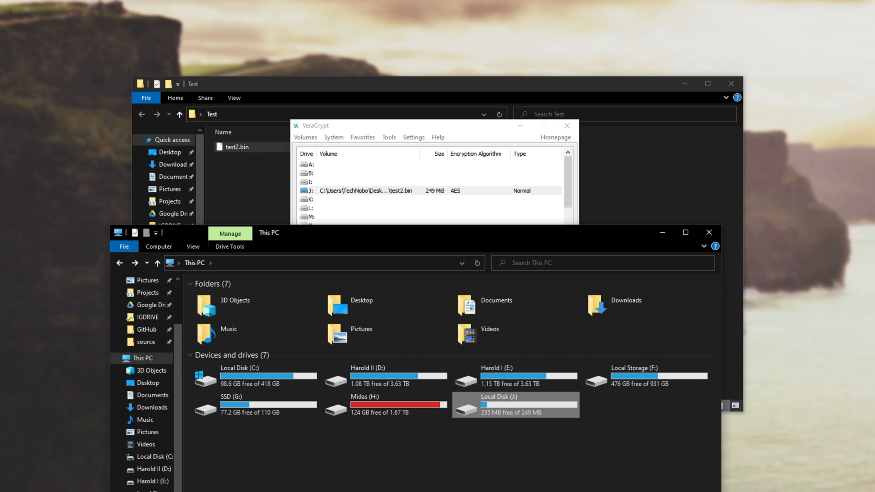
left_click(384, 191)
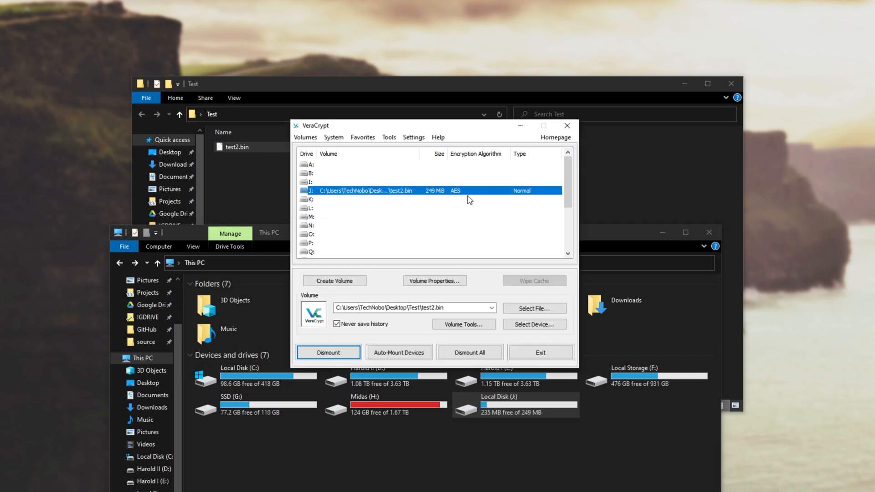
mouse_move(436, 192)
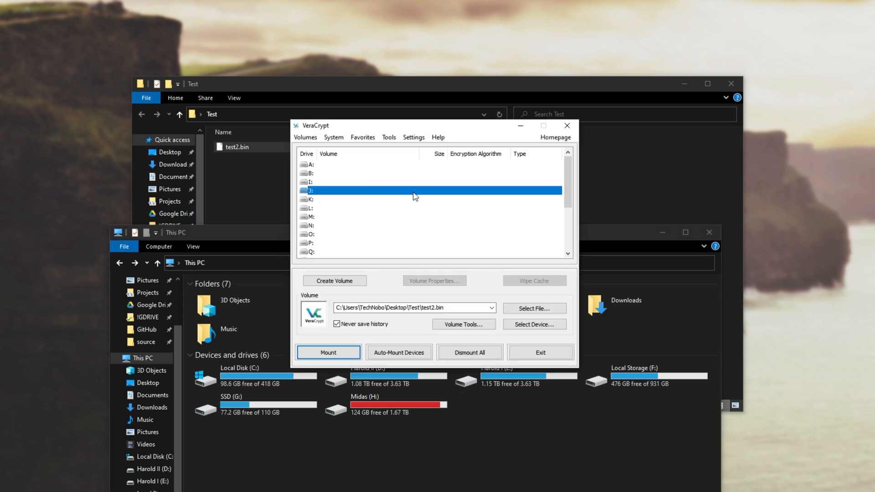
Start a standard encrypted file container named test and choose its save location.
left_click(335, 281)
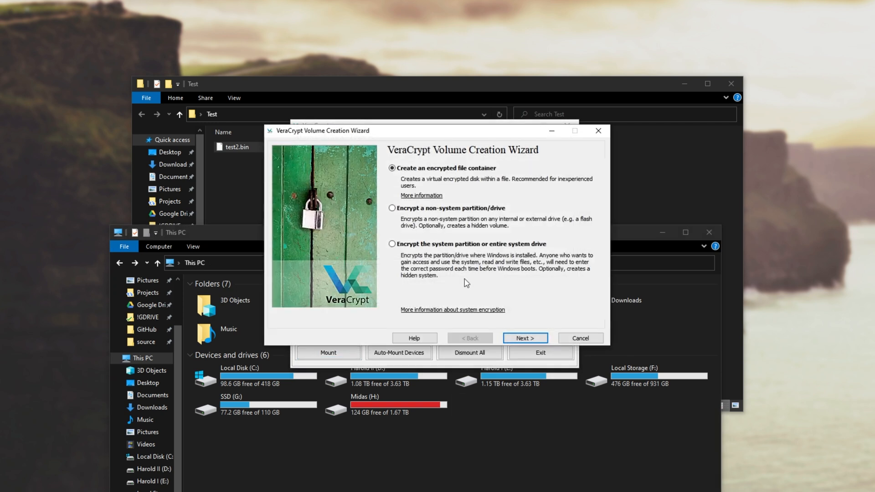
left_click(525, 338)
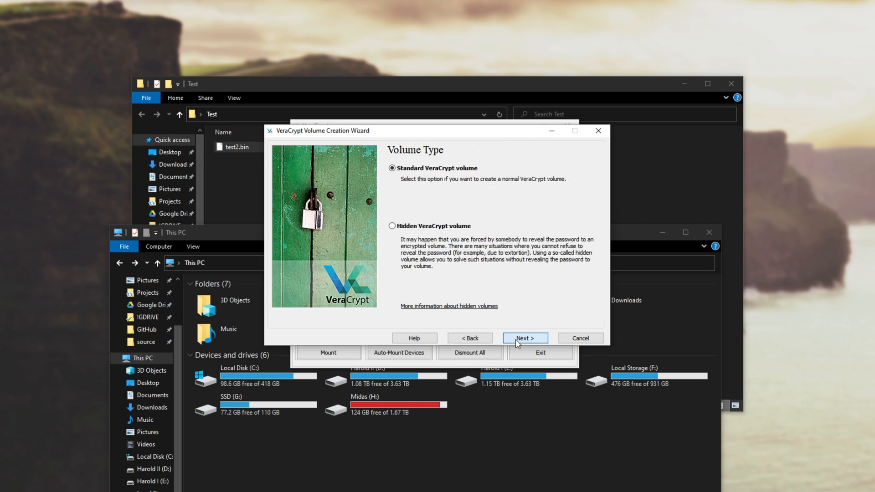
left_click(525, 338)
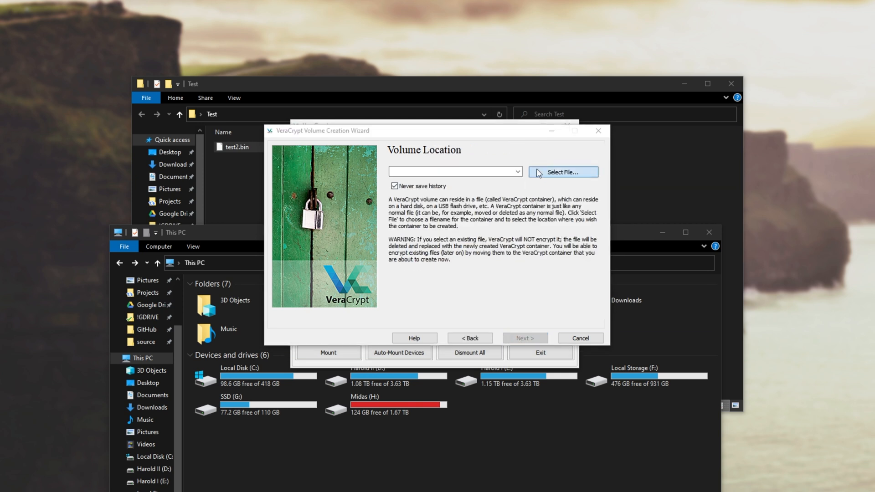
left_click(563, 171)
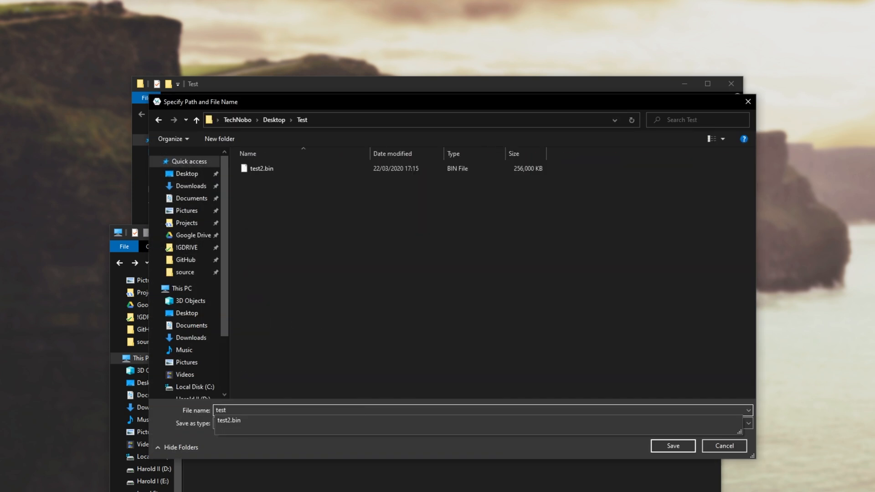
left_click(673, 446)
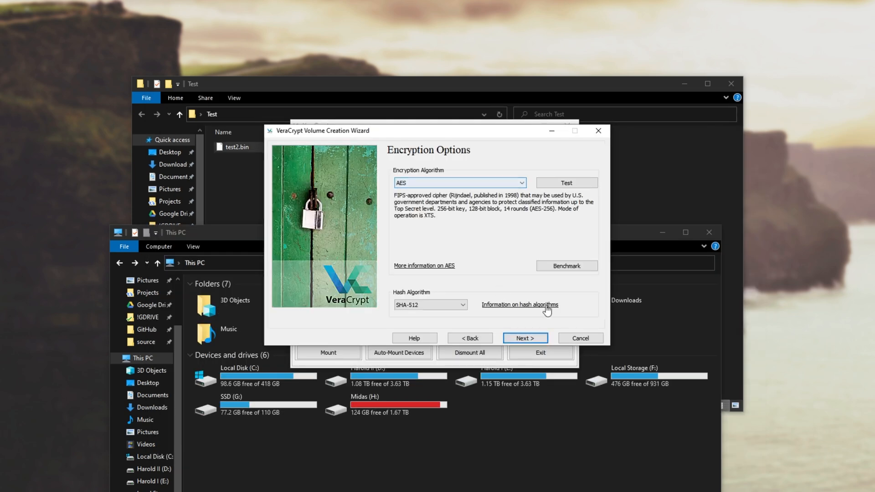
Keep AES with SHA-512, set the size to 40 MB, and confirm the password.
left_click(525, 337)
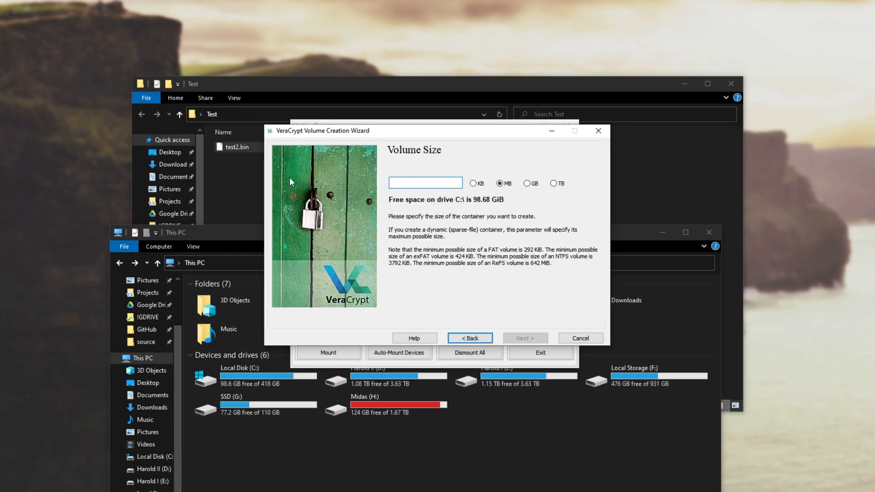
type("40")
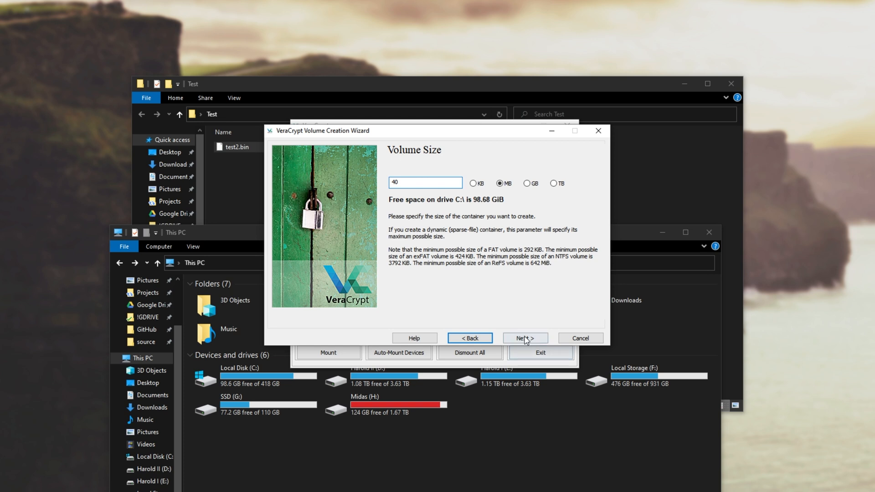
left_click(525, 338)
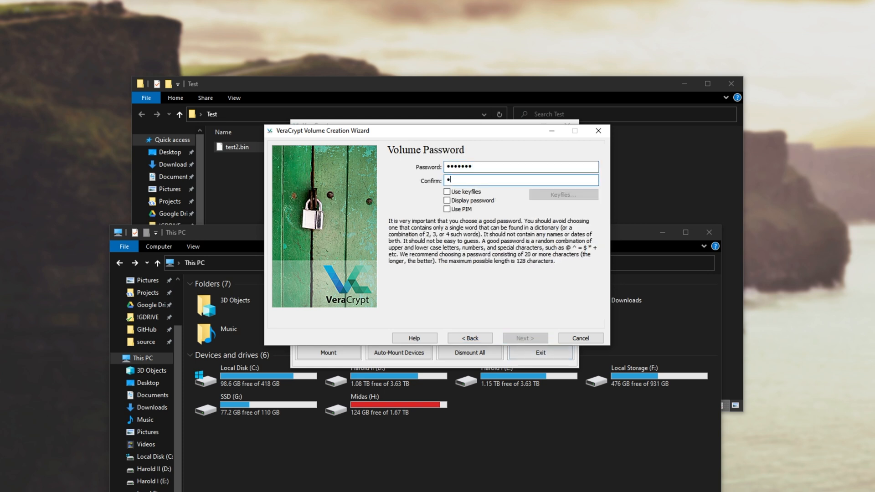
left_click(525, 339)
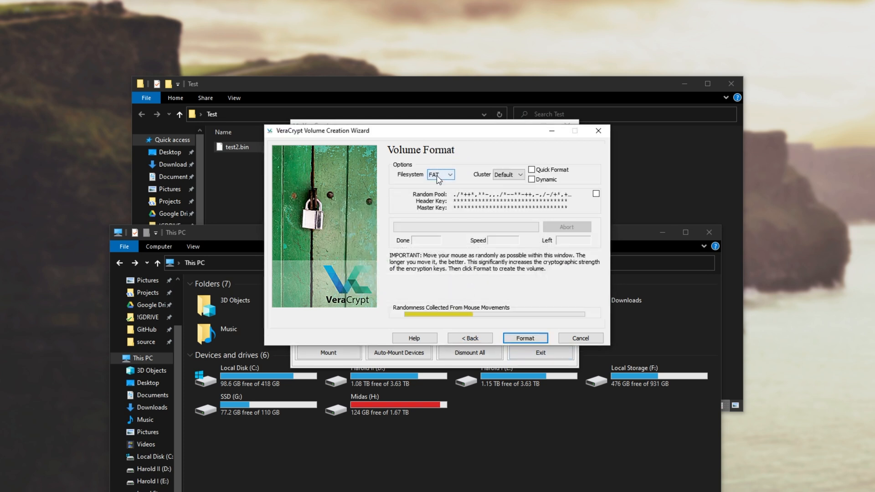
Format testDynamic as a quick-formatted dynamic NTFS volume and acknowledge both notices.
left_click(440, 174)
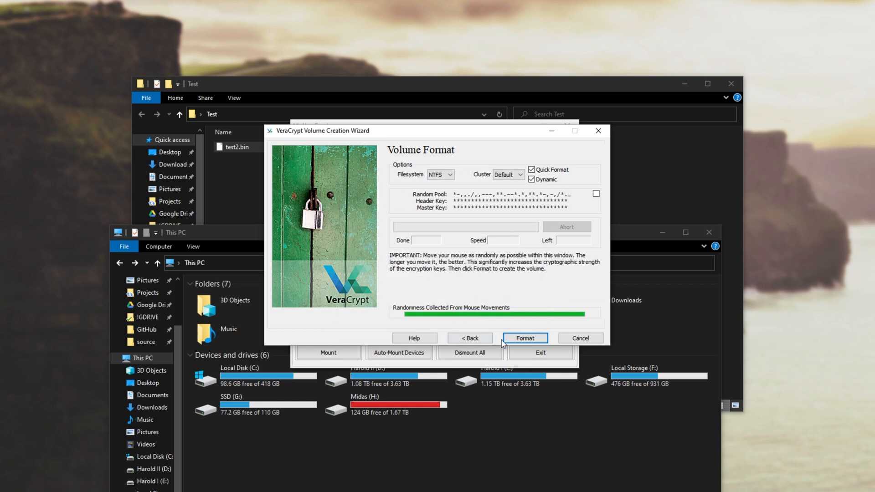
left_click(525, 337)
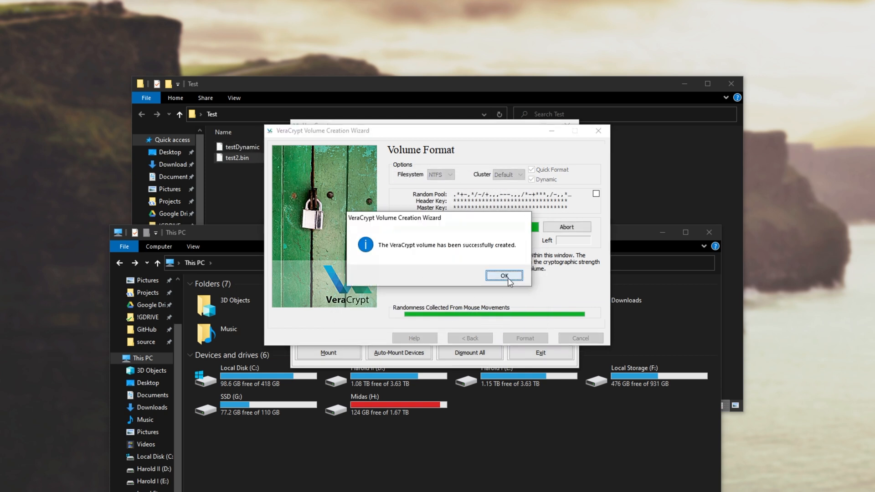
left_click(504, 276)
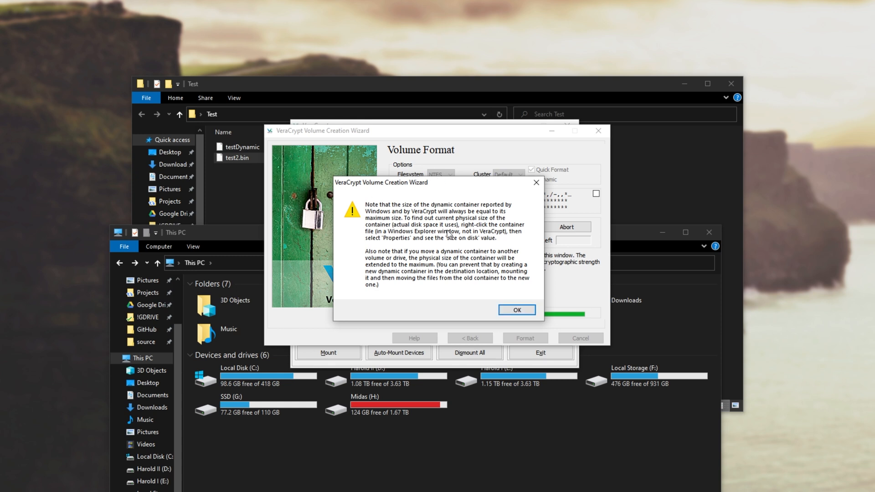
mouse_move(418, 296)
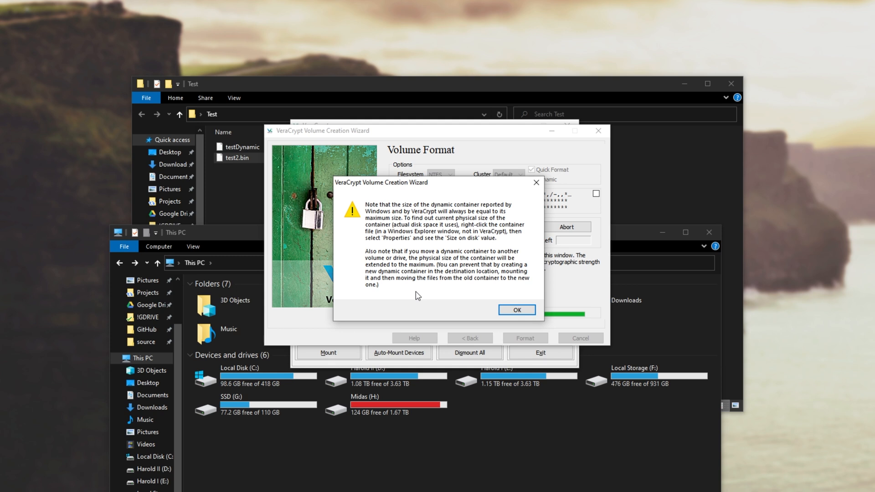
mouse_move(475, 245)
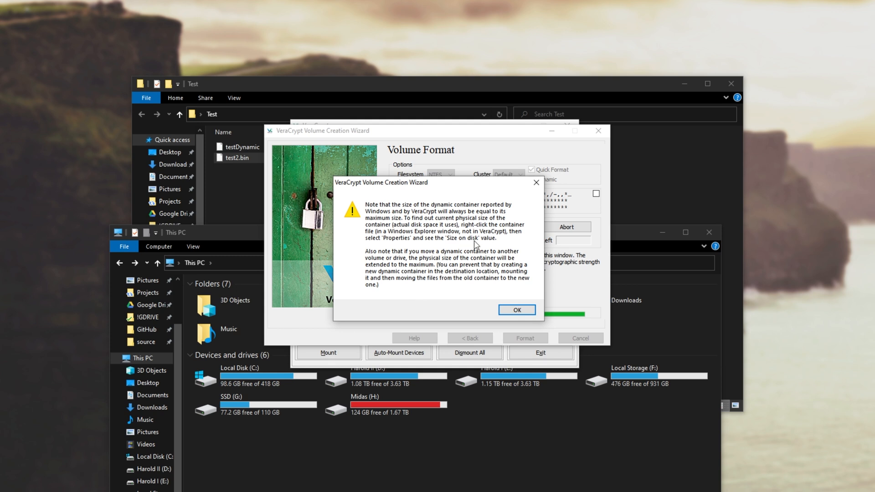
mouse_move(401, 258)
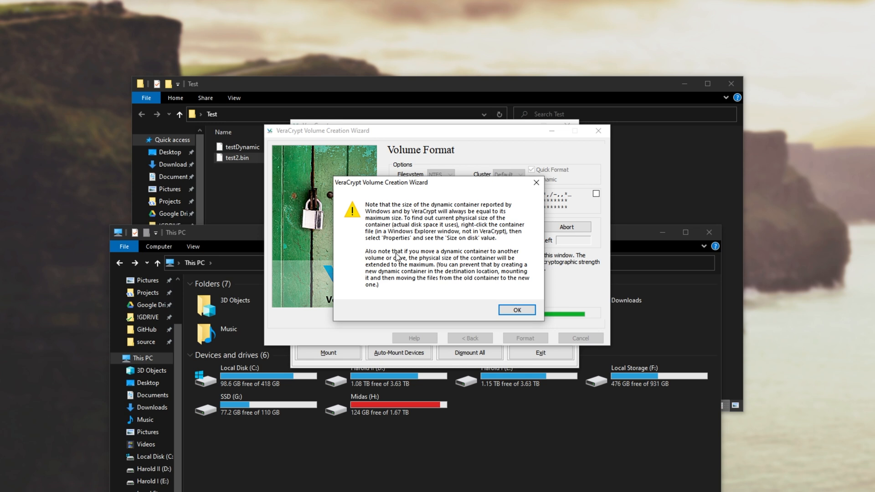
mouse_move(402, 273)
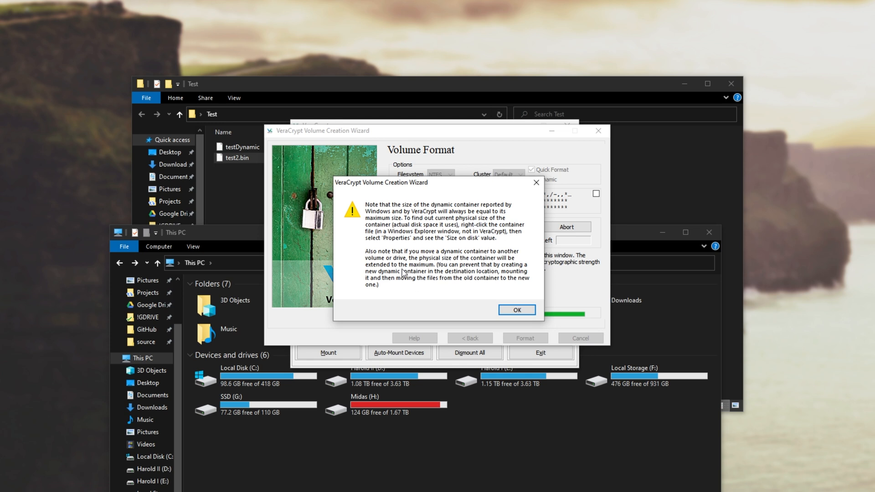
mouse_move(427, 268)
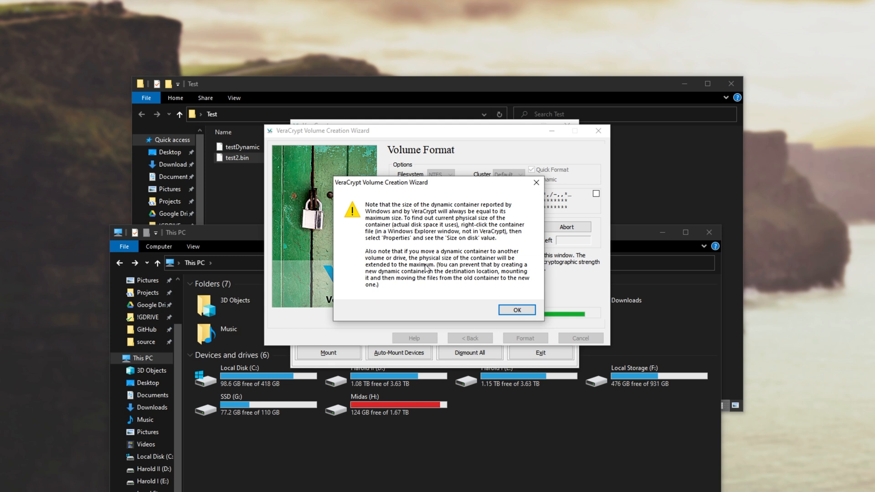
mouse_move(380, 280)
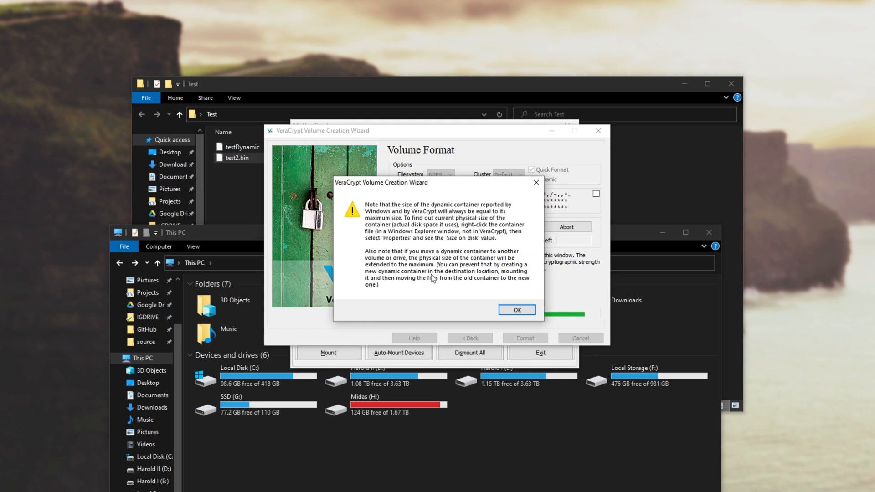
mouse_move(386, 286)
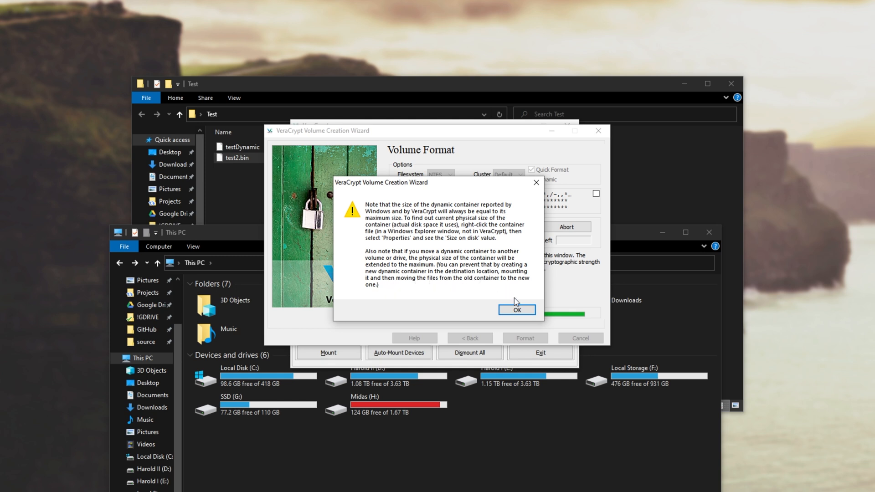
left_click(517, 310)
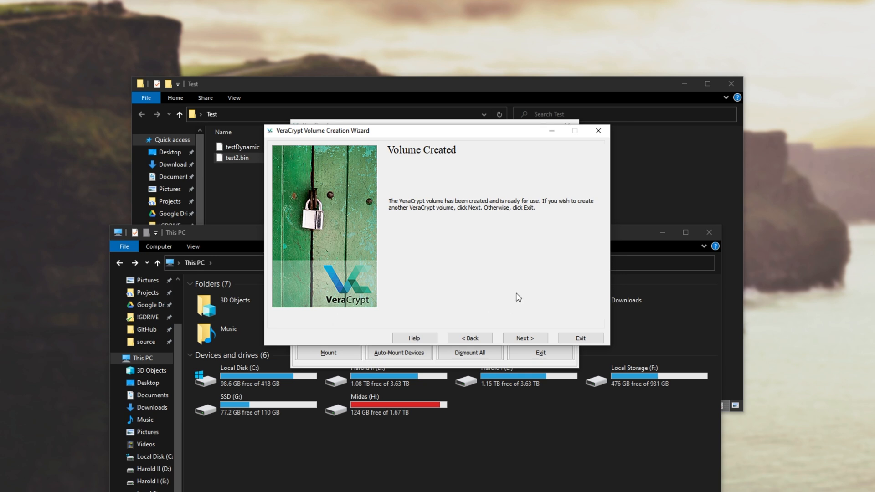
Exit the wizard, mount testDynamic on drive J:, and open the 39.7 MB drive.
left_click(581, 338)
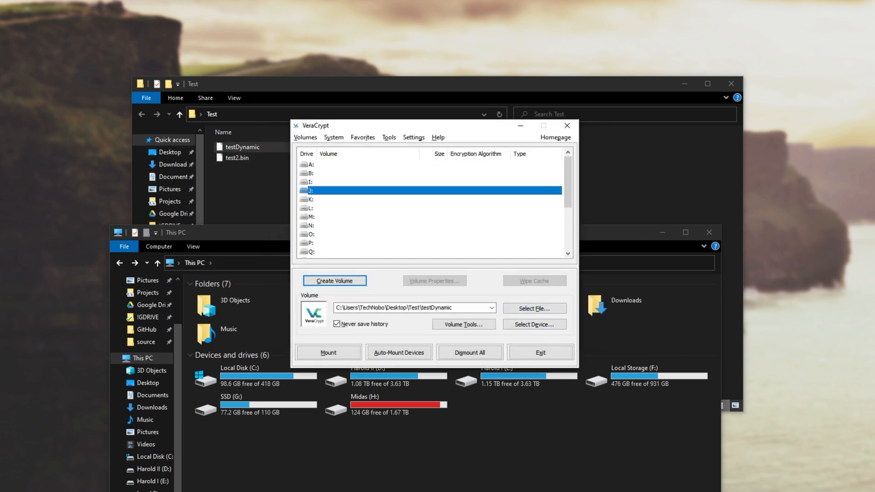
left_click(329, 353)
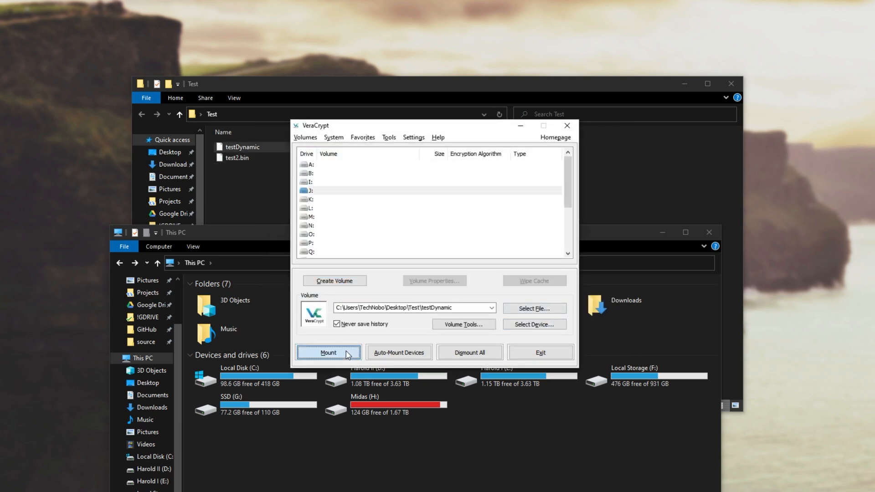
left_click(328, 352)
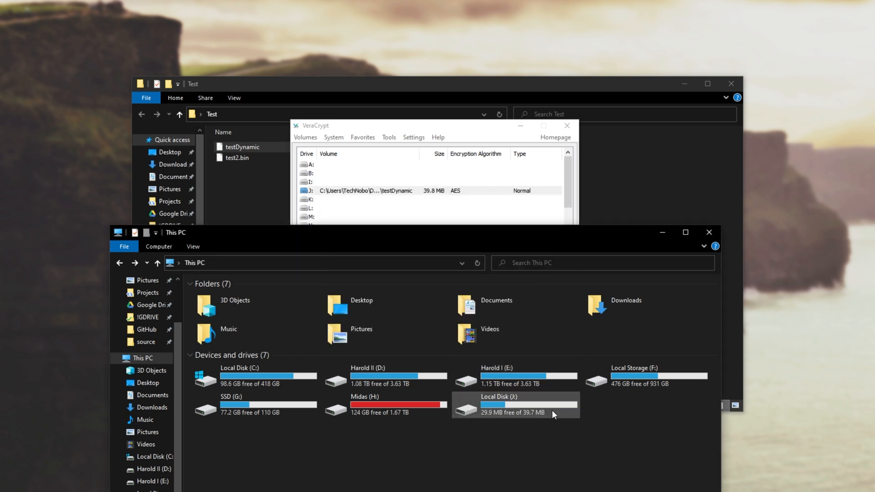
left_click(531, 415)
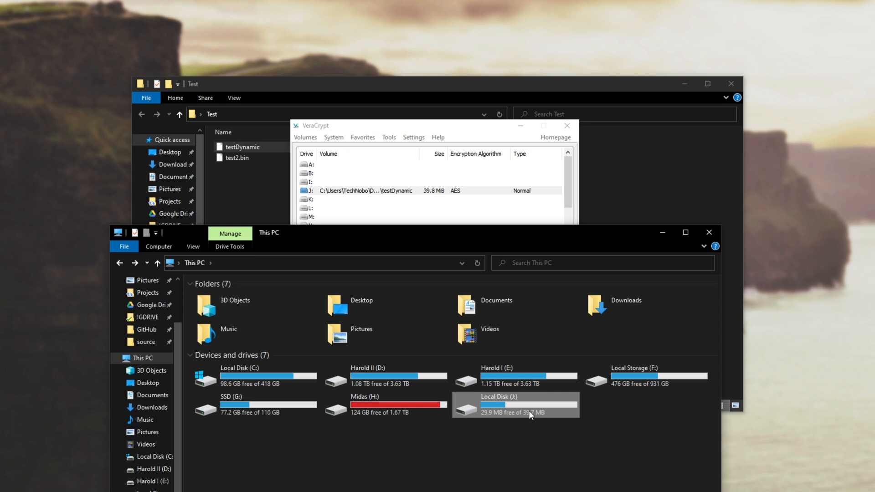
double_click(514, 404)
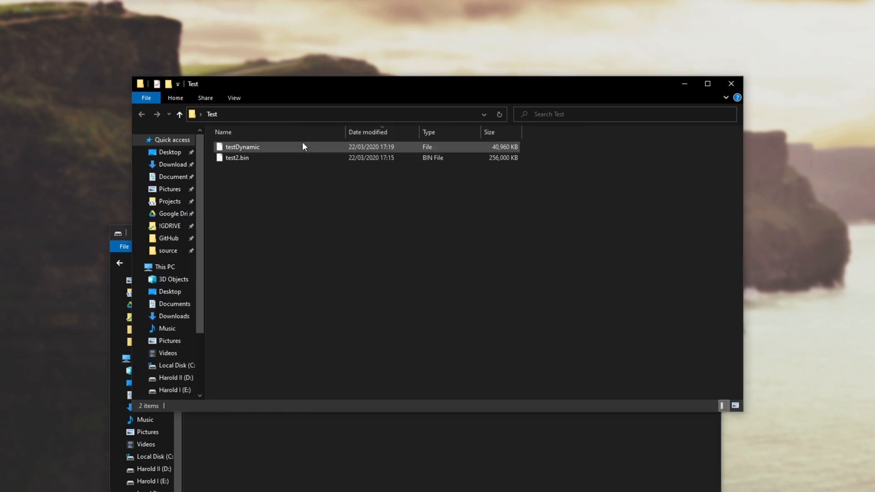
left_click(260, 146)
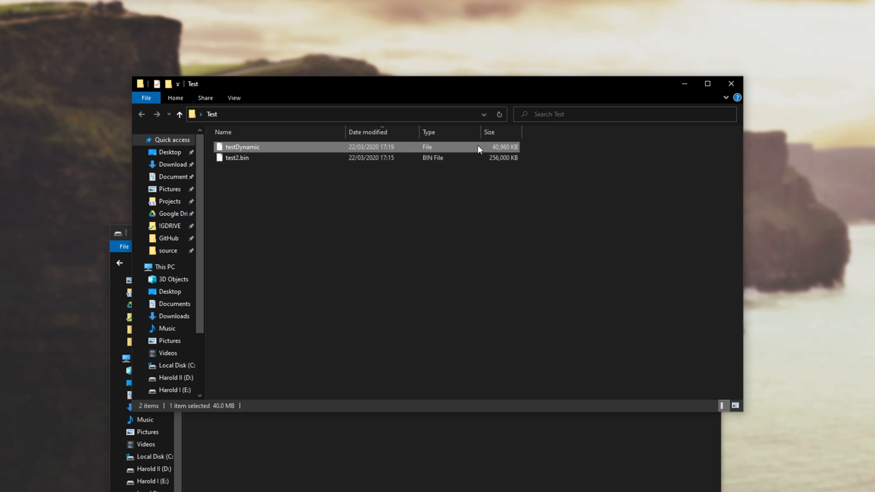
right_click(242, 146)
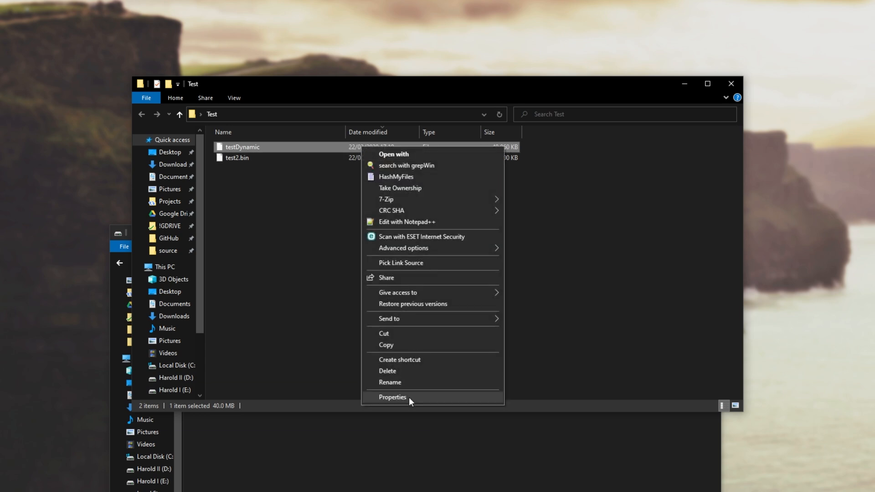
left_click(392, 397)
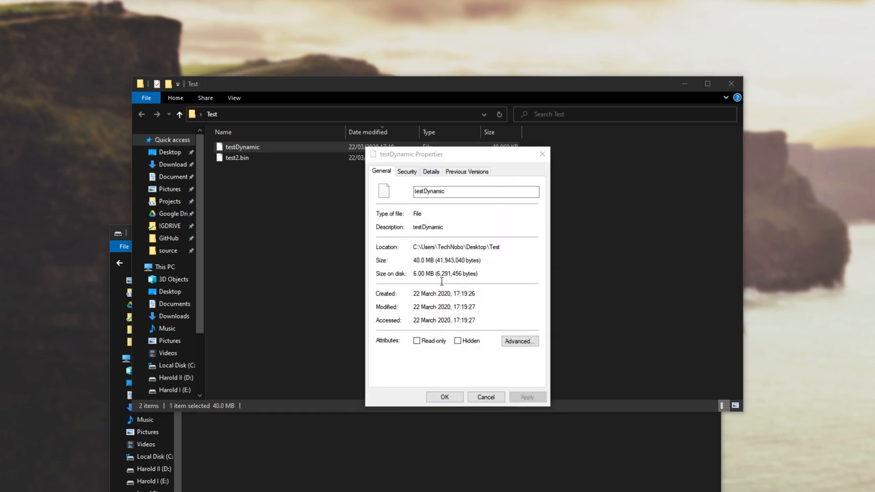
double_click(421, 273)
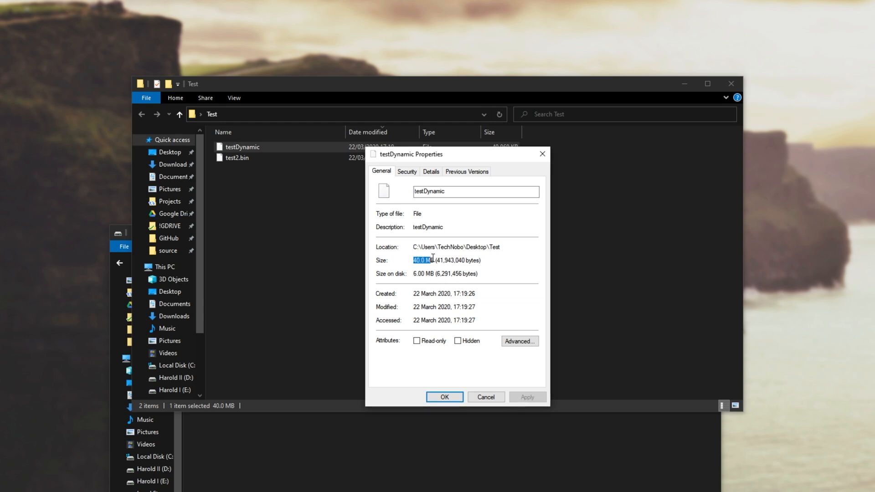
mouse_move(405, 261)
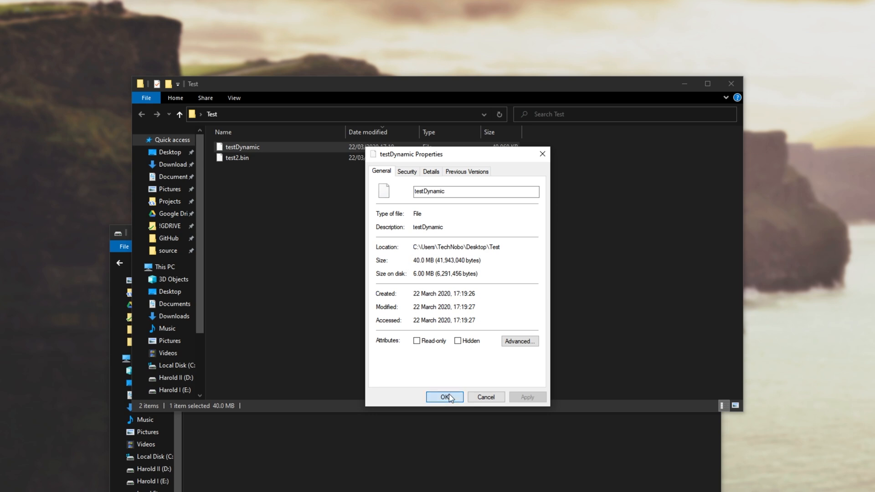
left_click(444, 397)
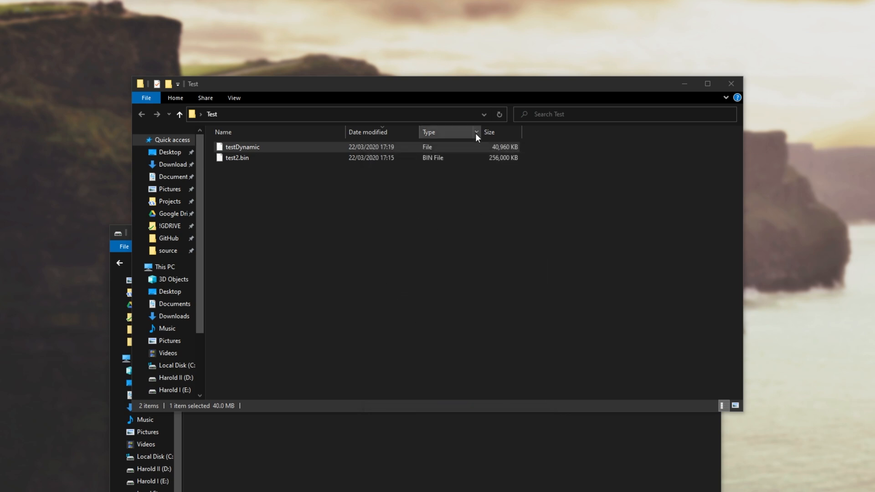